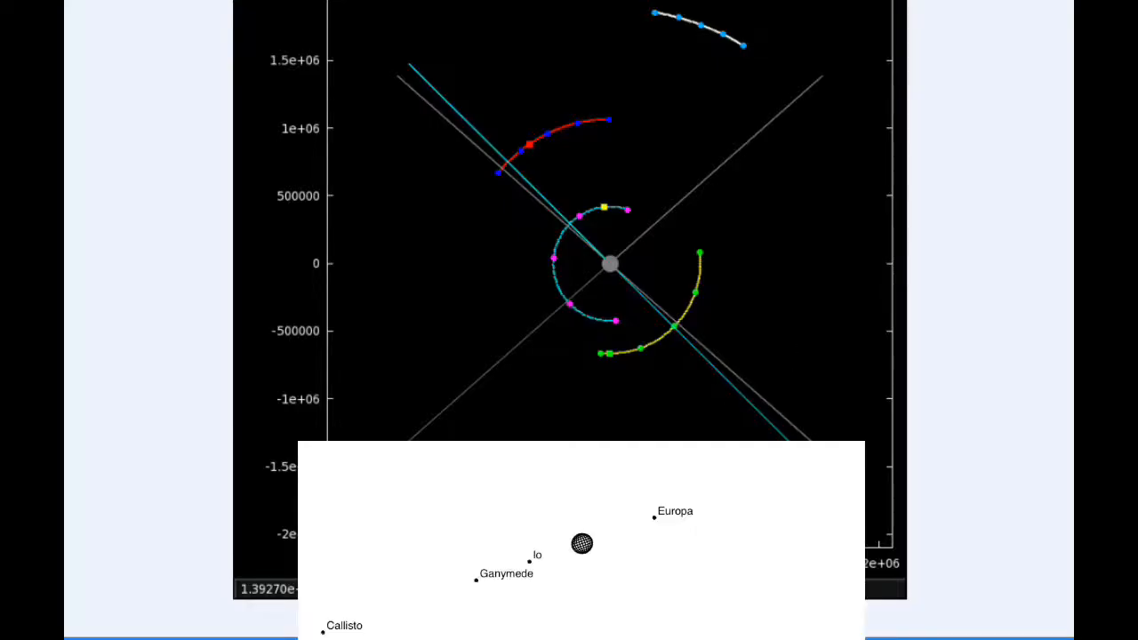
mouse_move(628, 224)
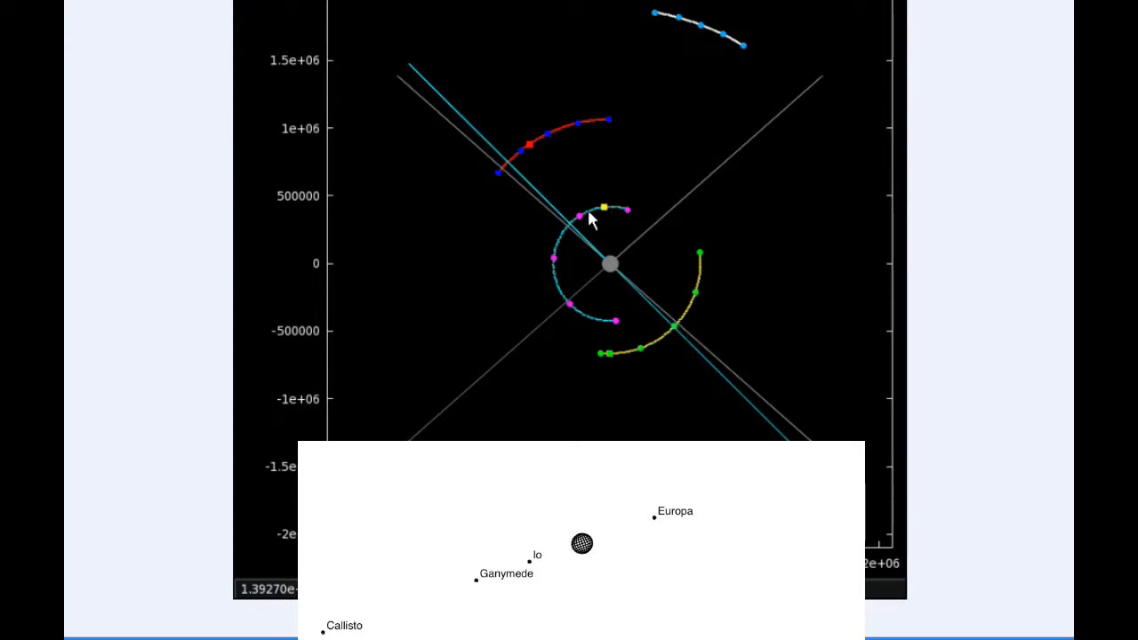
mouse_move(607, 354)
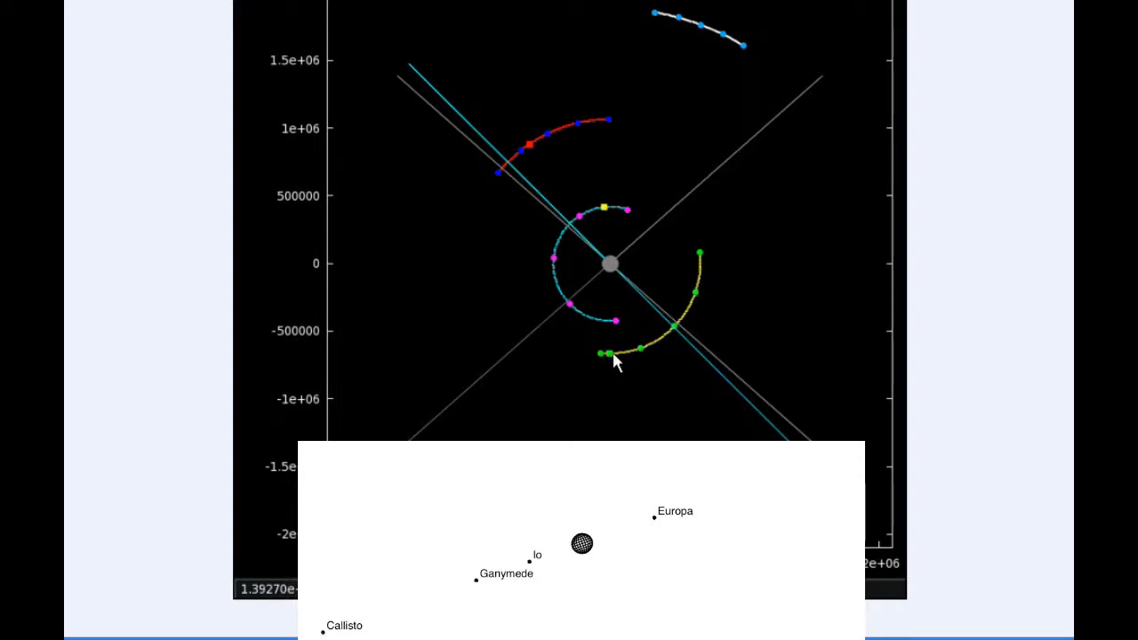
mouse_move(611, 177)
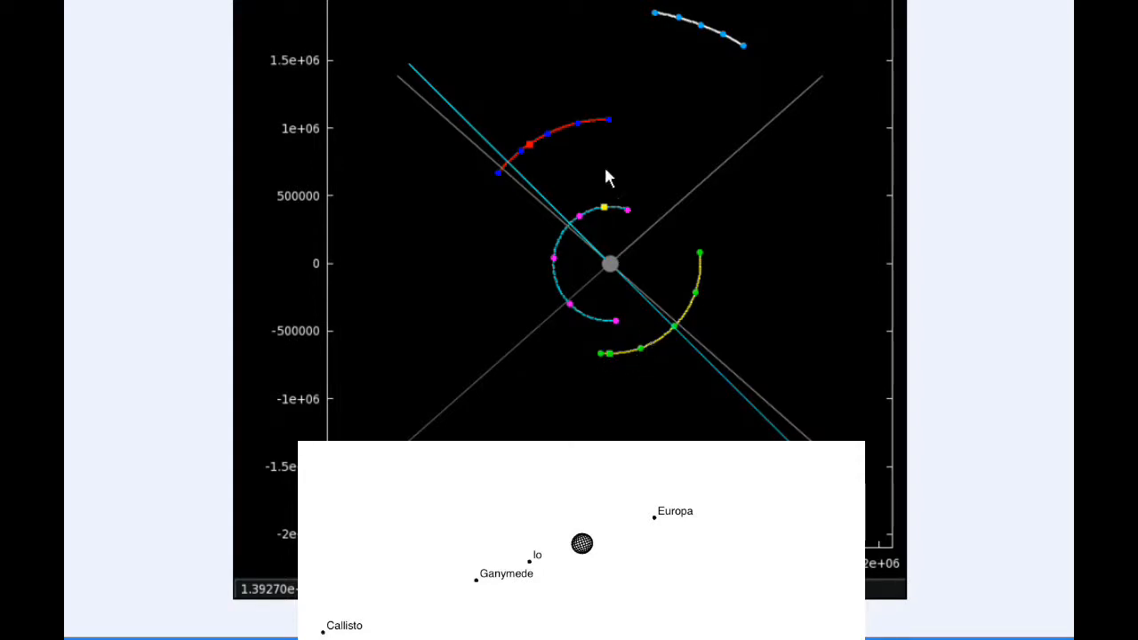
mouse_move(610, 128)
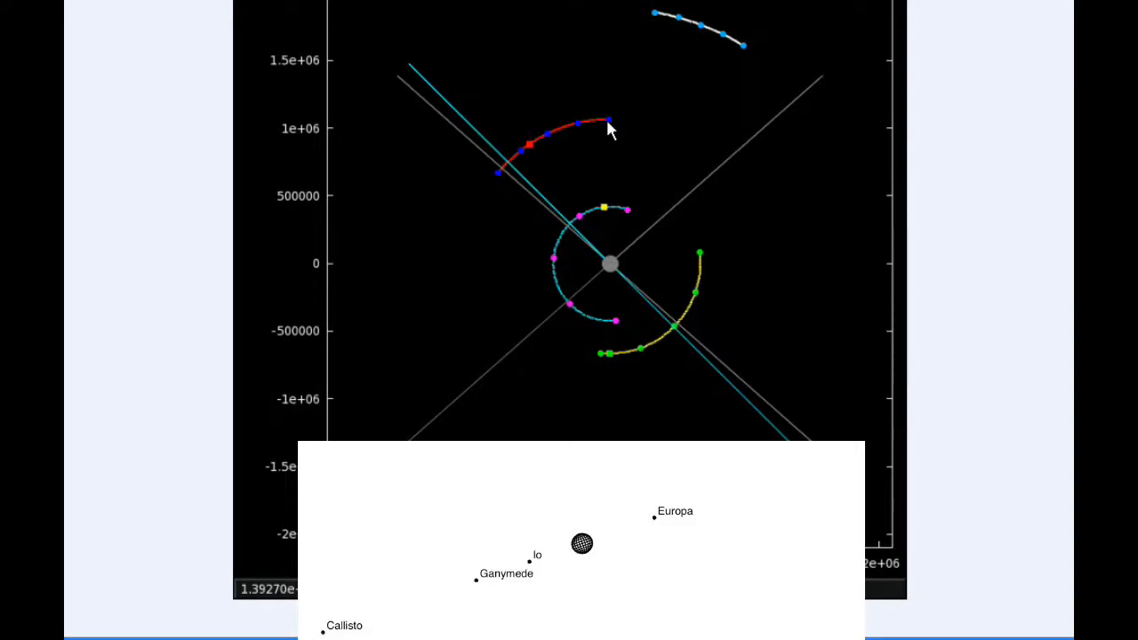
mouse_move(576, 131)
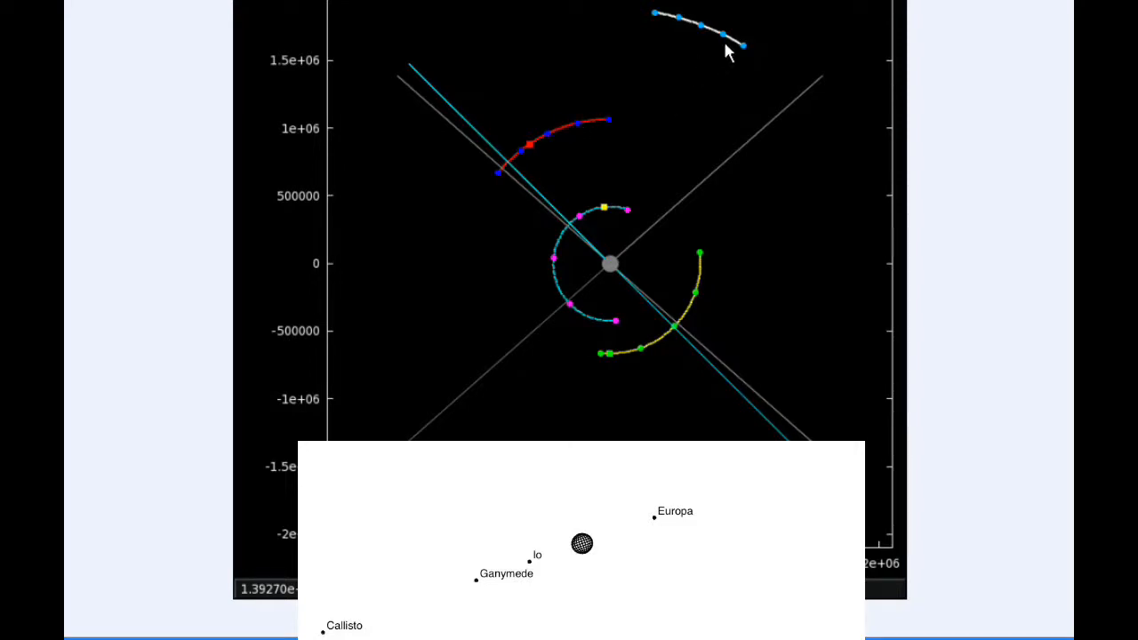
mouse_move(680, 27)
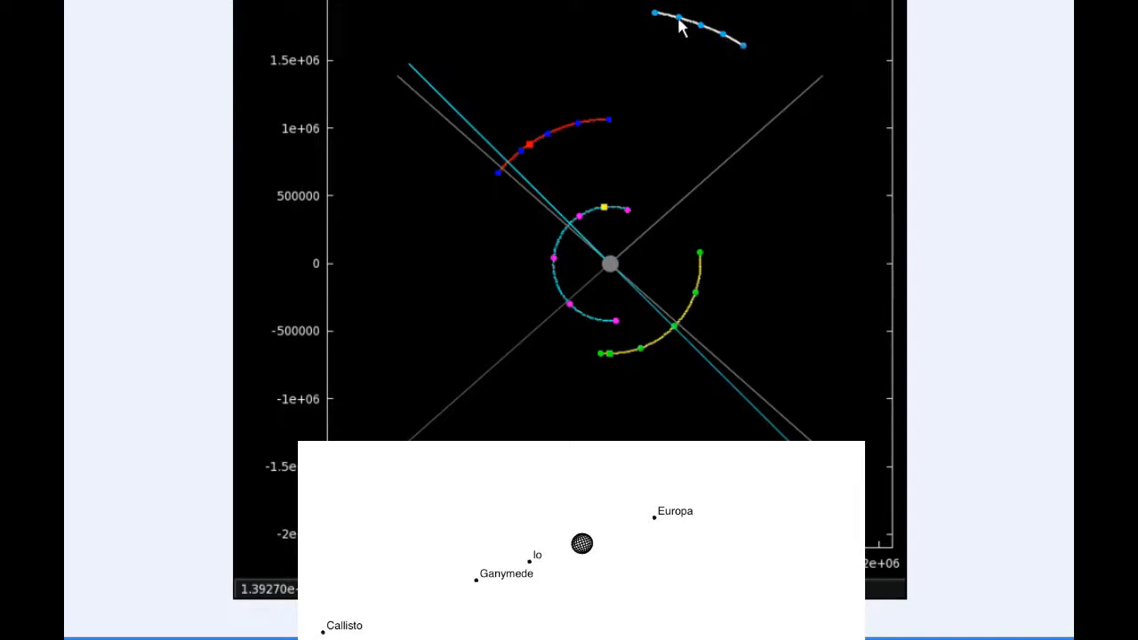
mouse_move(661, 24)
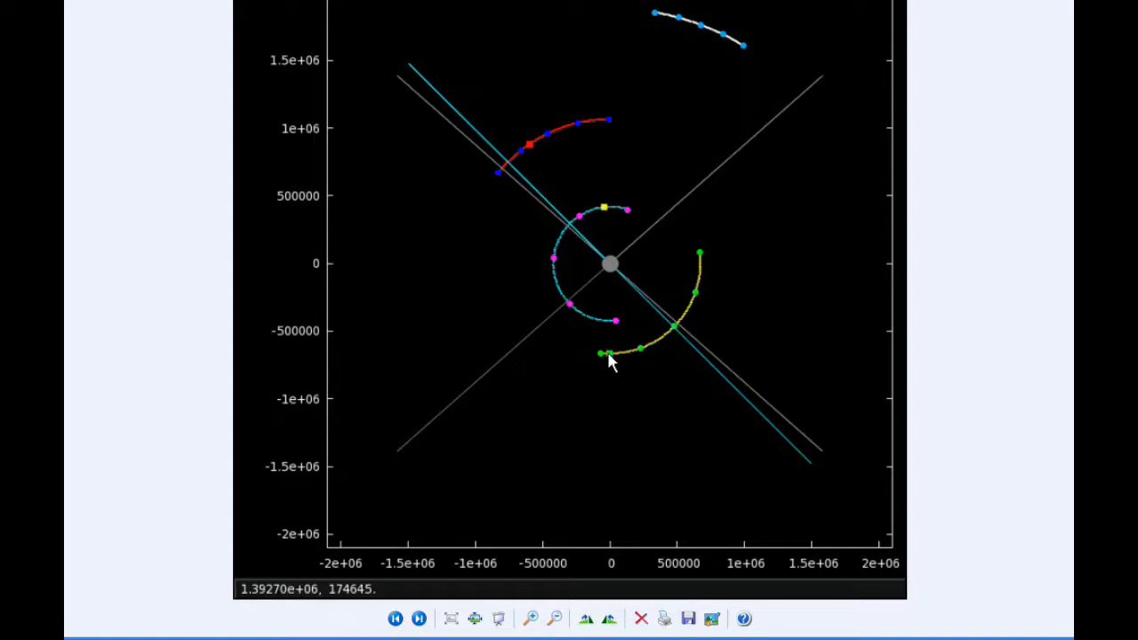
mouse_move(615, 379)
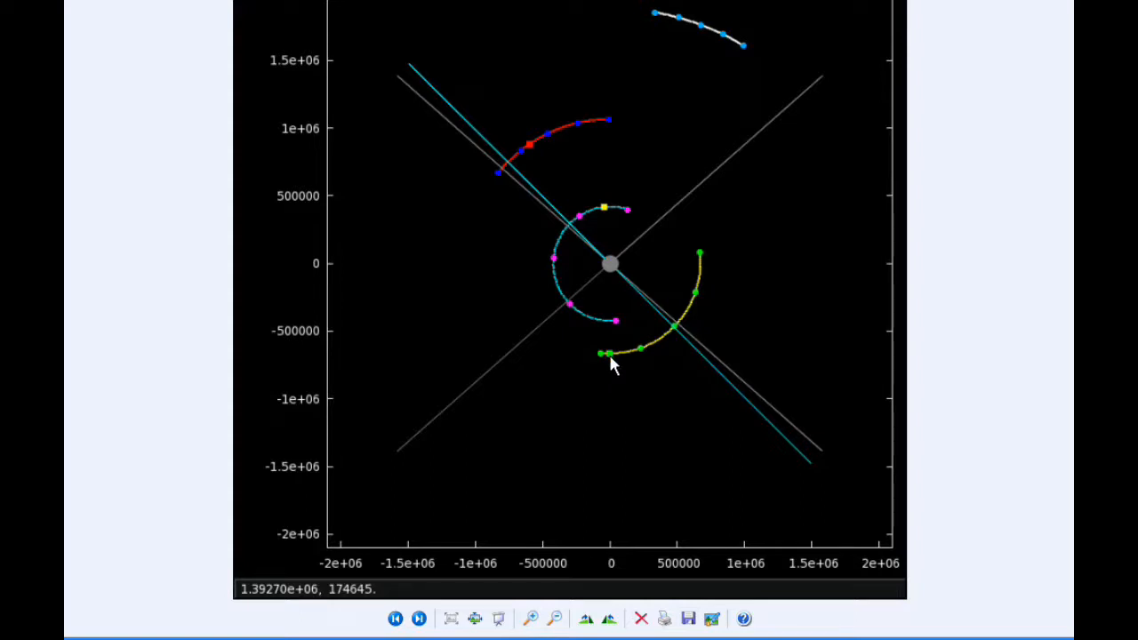
mouse_move(607, 222)
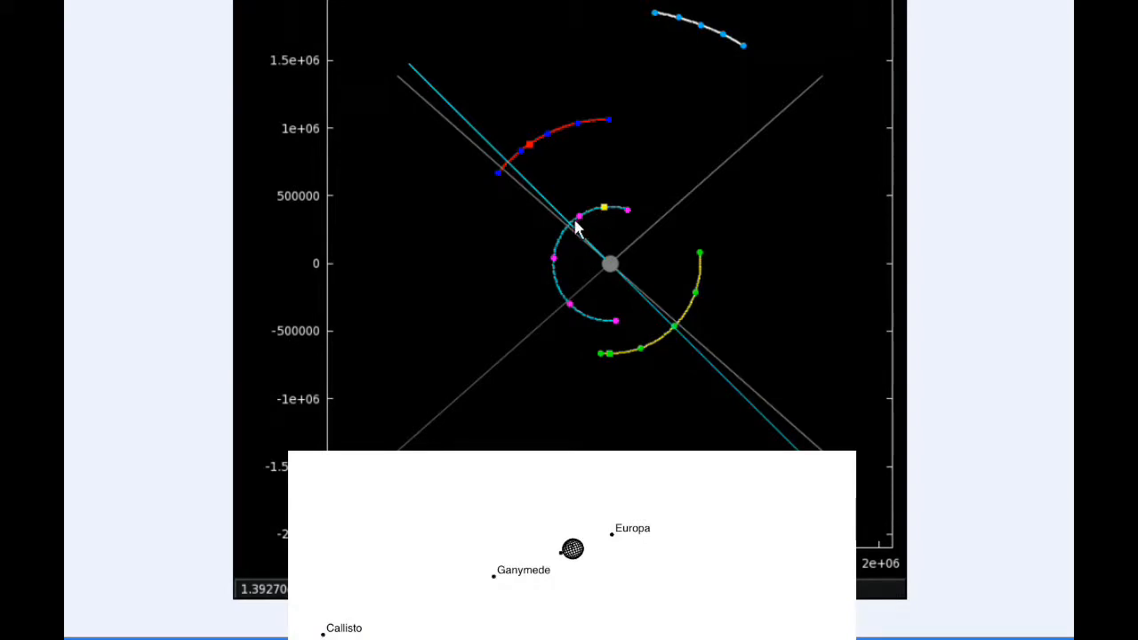
mouse_move(580, 229)
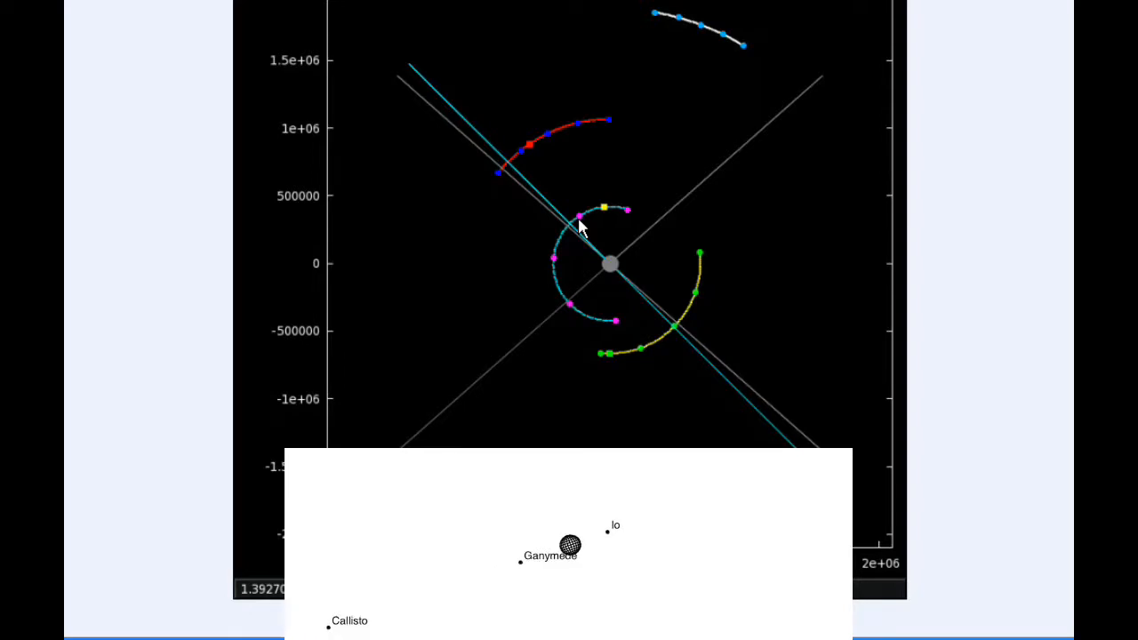
mouse_move(565, 240)
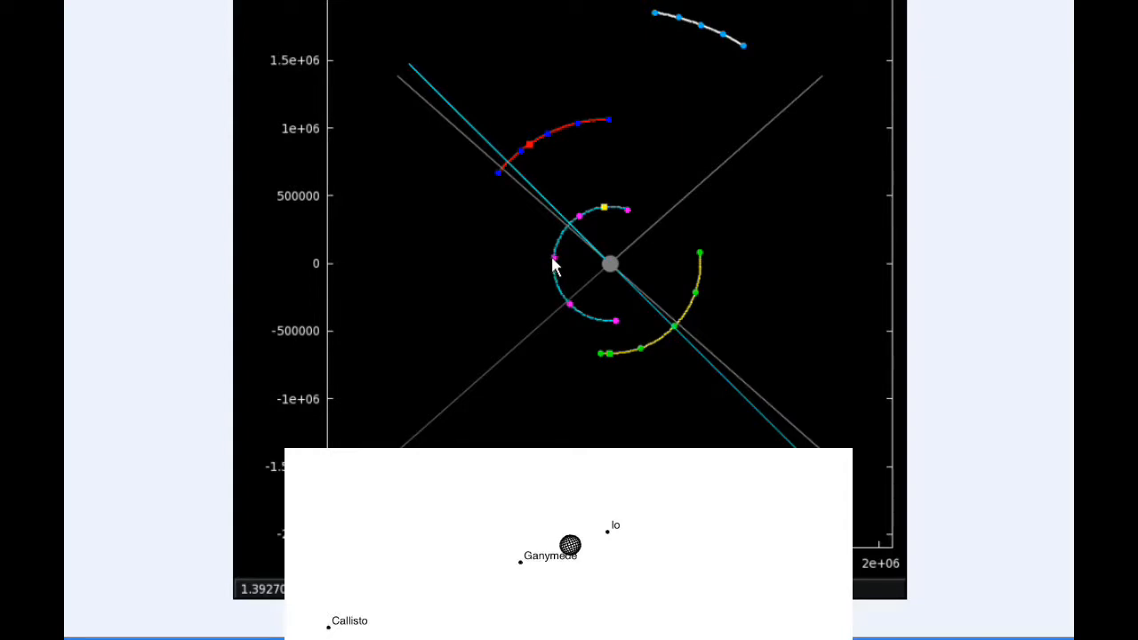
mouse_move(669, 336)
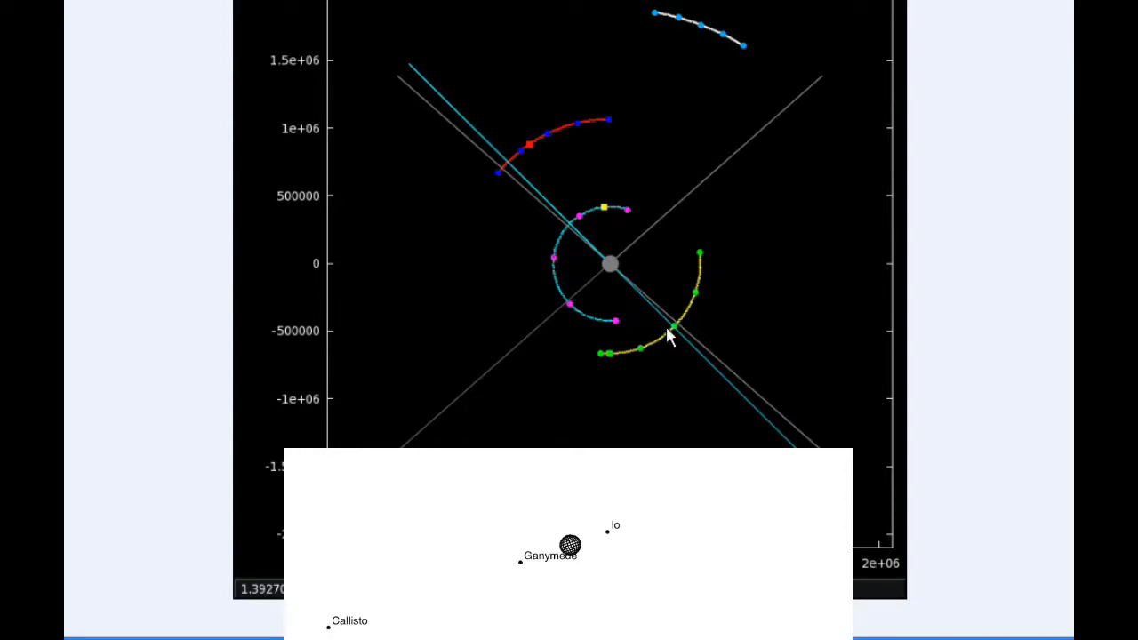
mouse_move(678, 336)
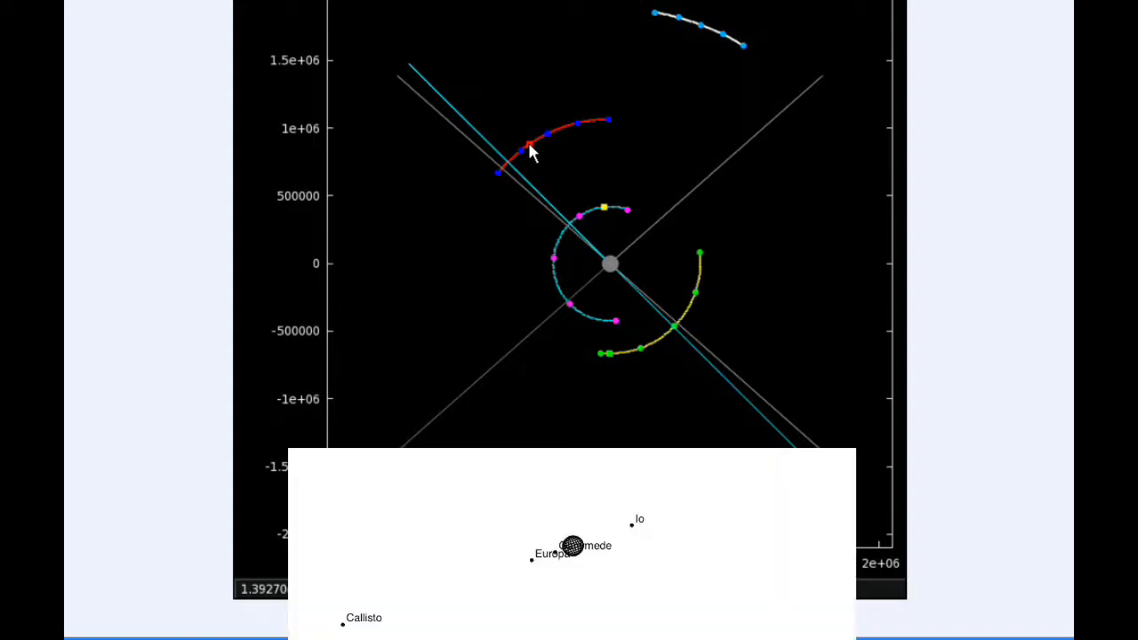
mouse_move(569, 309)
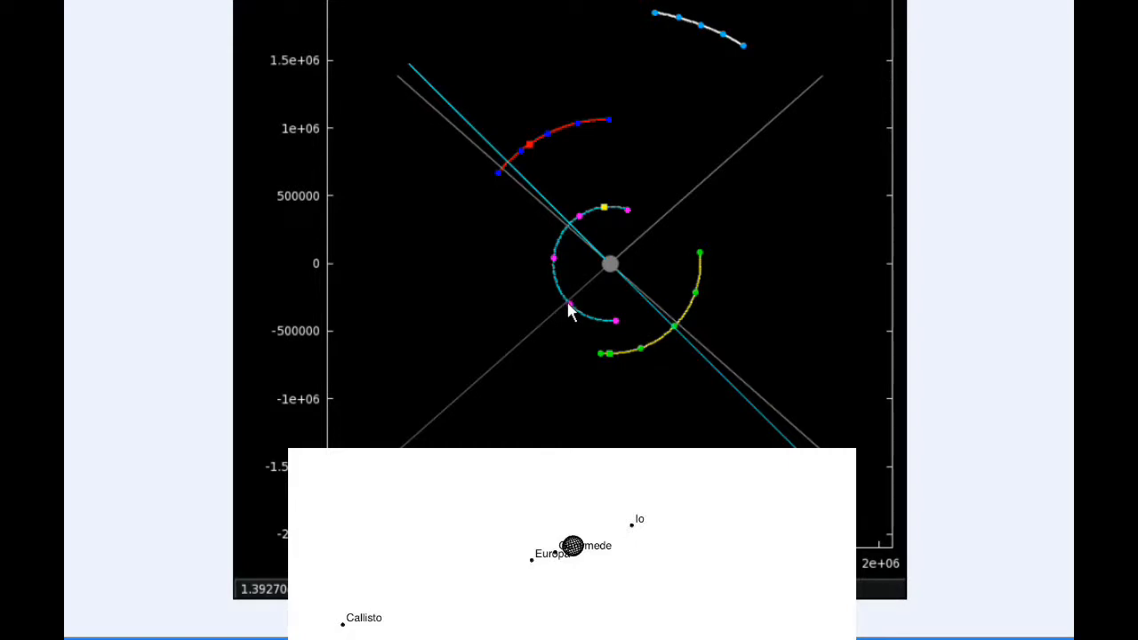
mouse_move(577, 319)
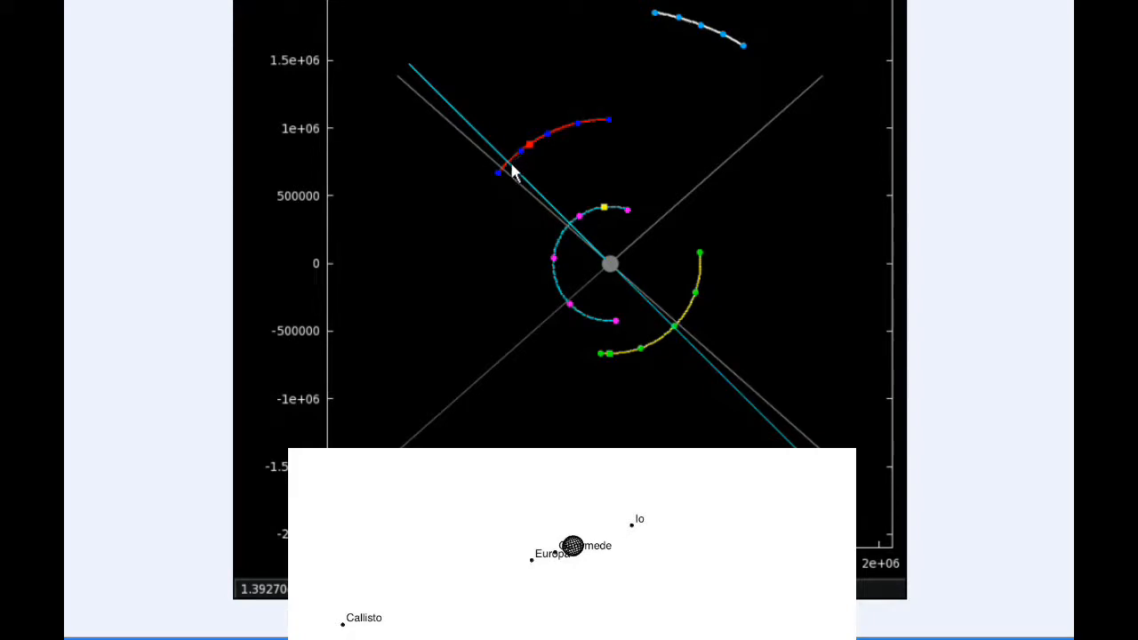
mouse_move(476, 143)
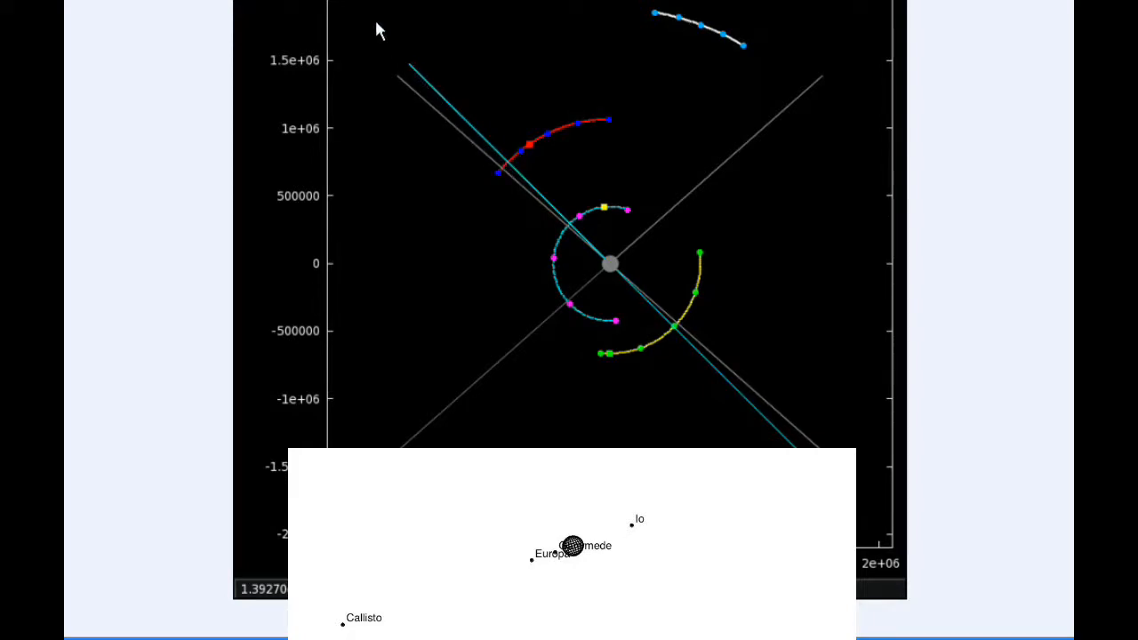
mouse_move(414, 100)
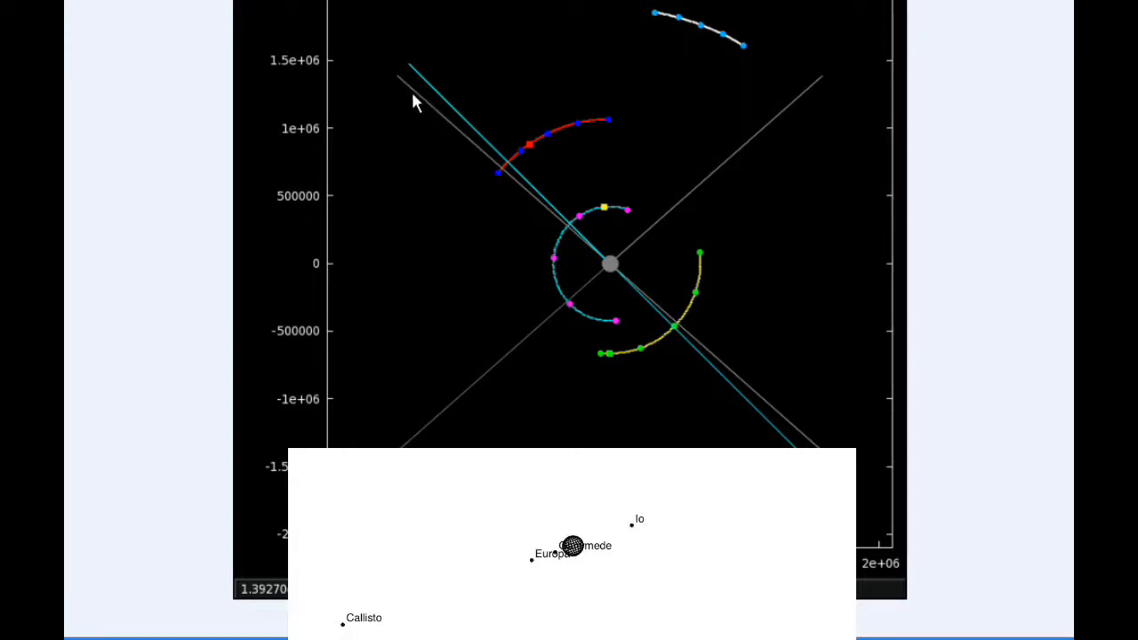
mouse_move(493, 182)
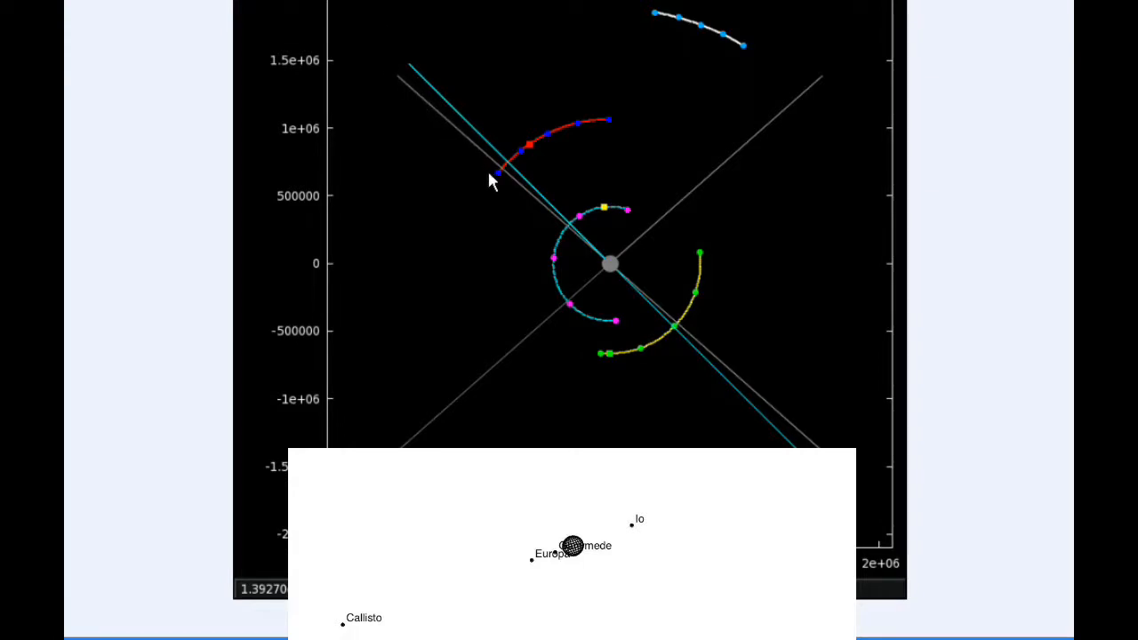
mouse_move(473, 224)
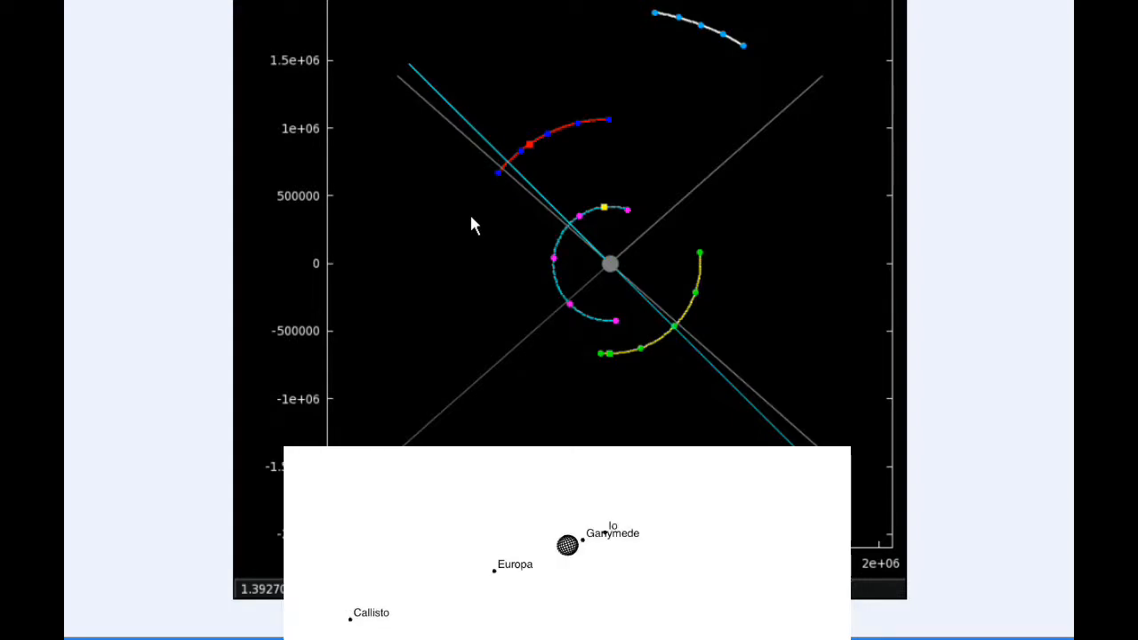
mouse_move(519, 159)
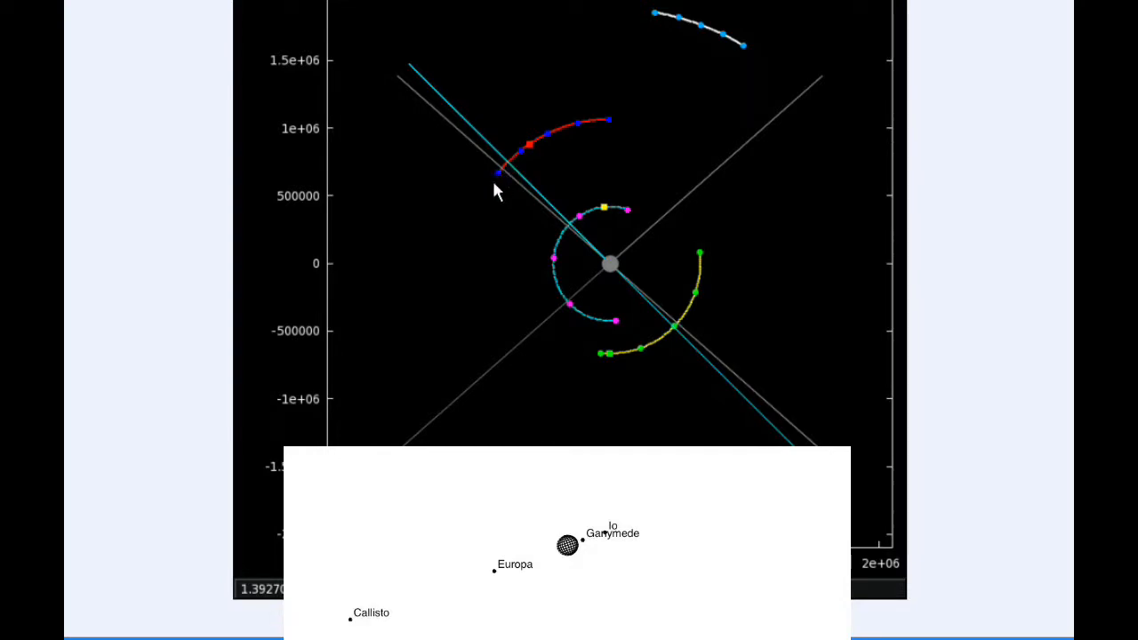
mouse_move(618, 329)
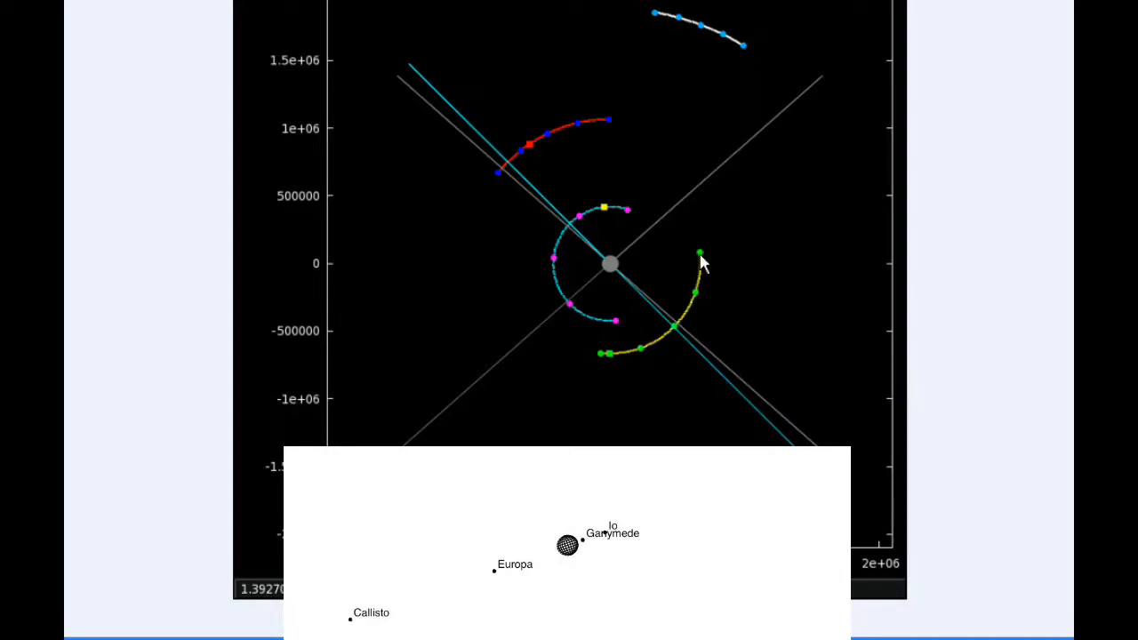
mouse_move(663, 96)
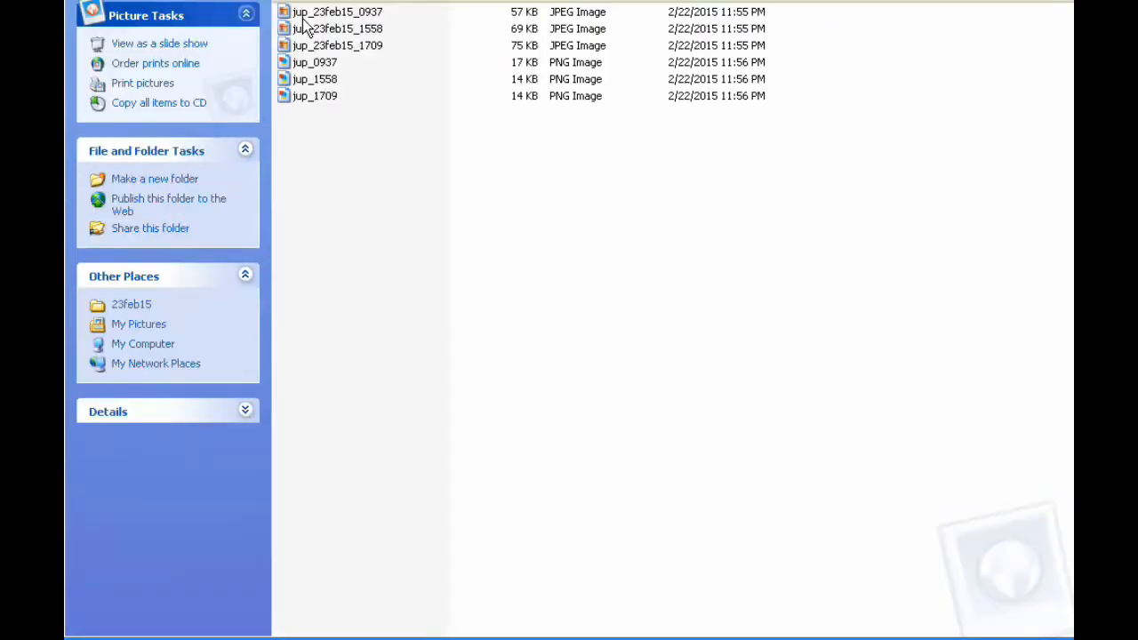
Open the jup_23feb15_0937 Earth view image from the Jupiter pictures folder.
click(336, 11)
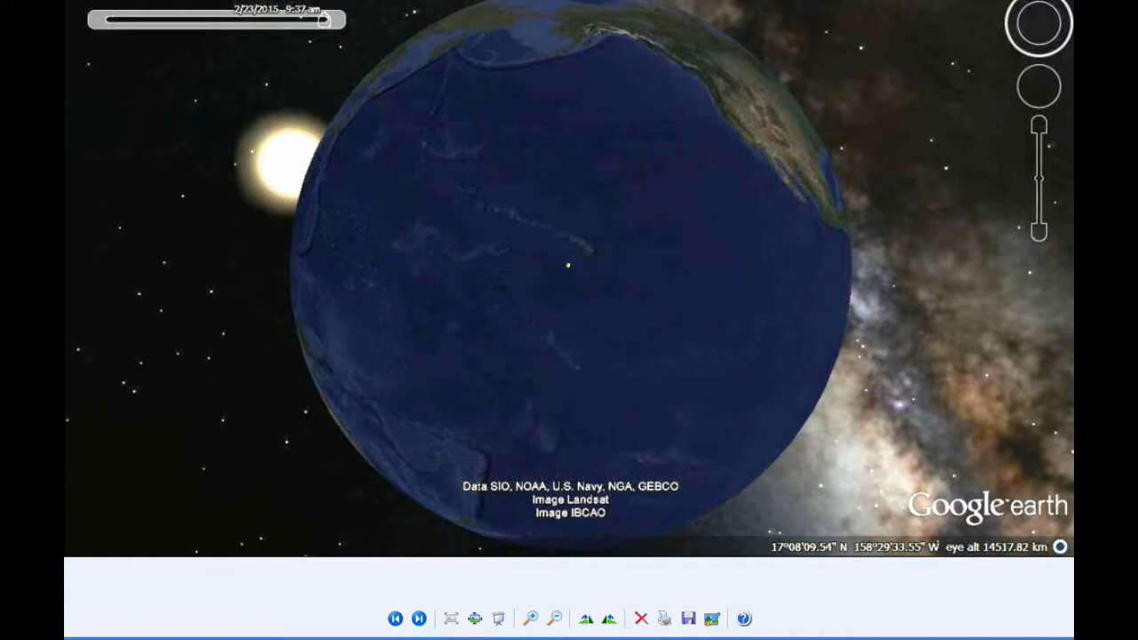
mouse_move(603, 18)
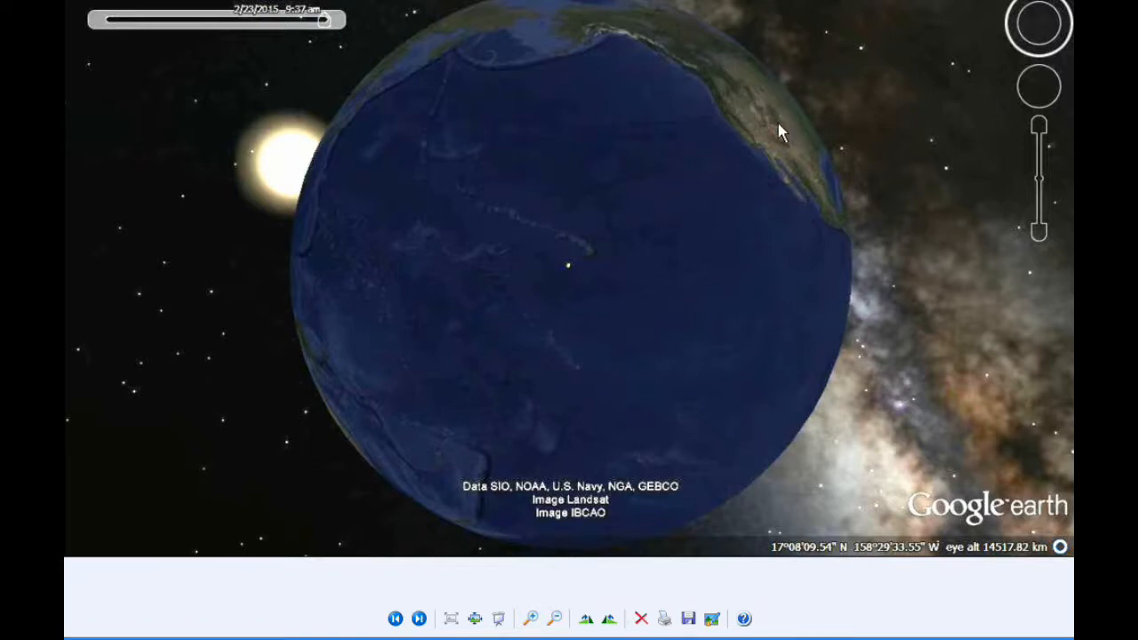
mouse_move(560, 158)
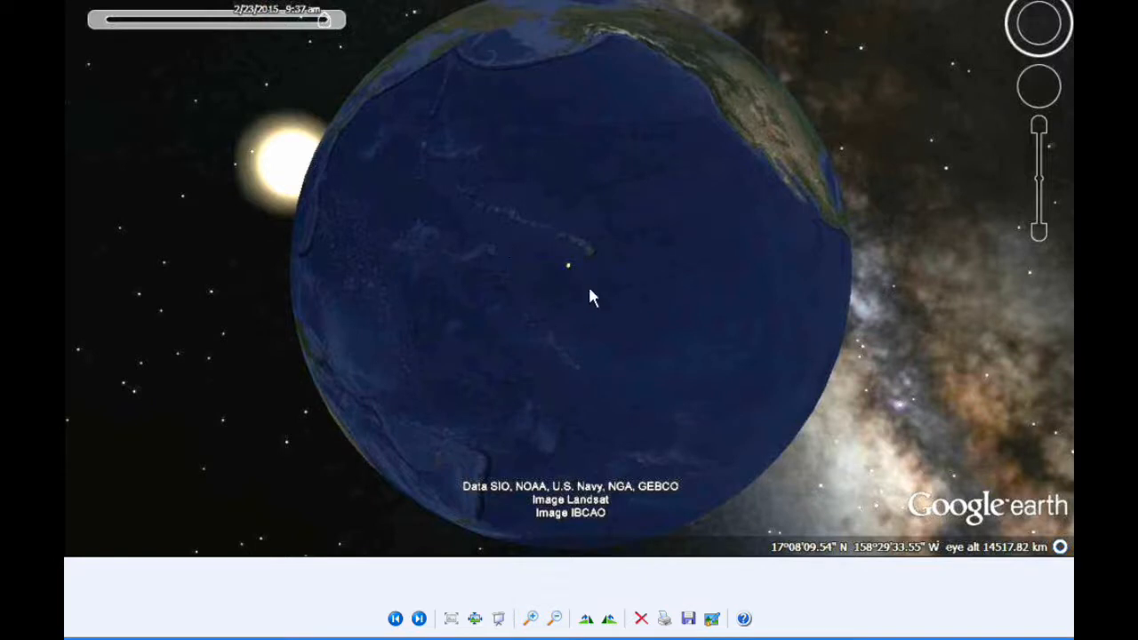
mouse_move(595, 264)
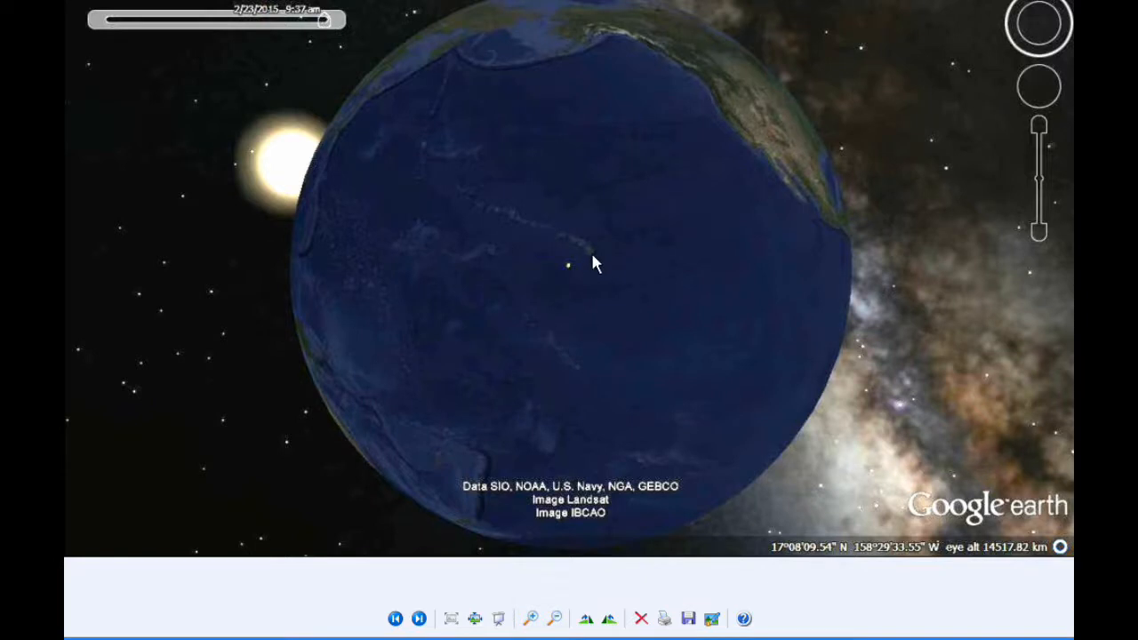
mouse_move(345, 116)
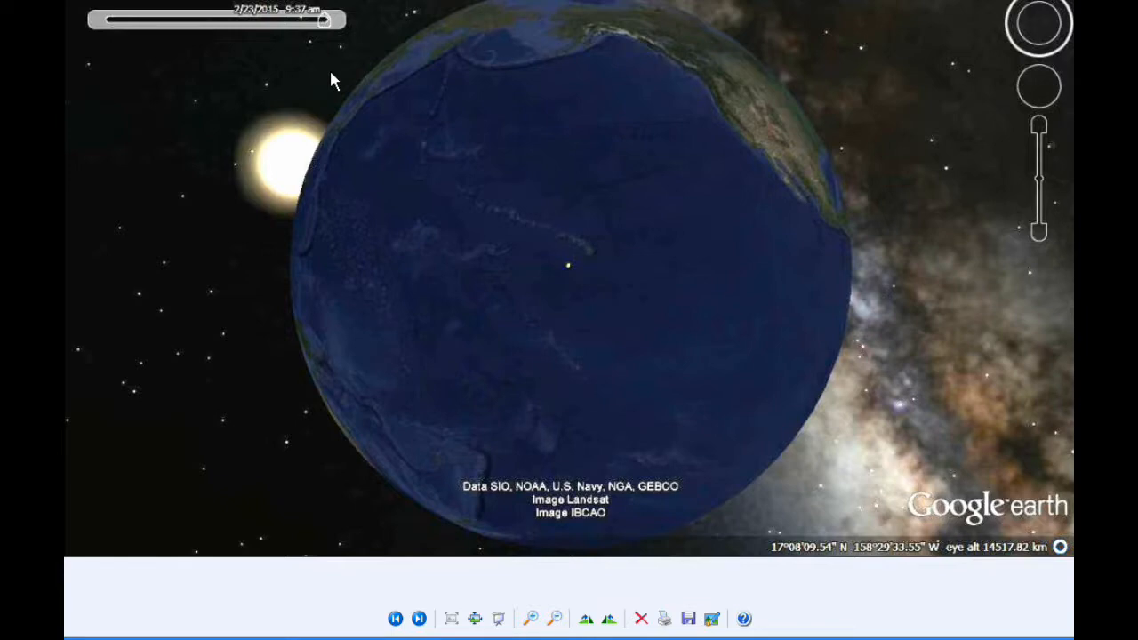
mouse_move(307, 68)
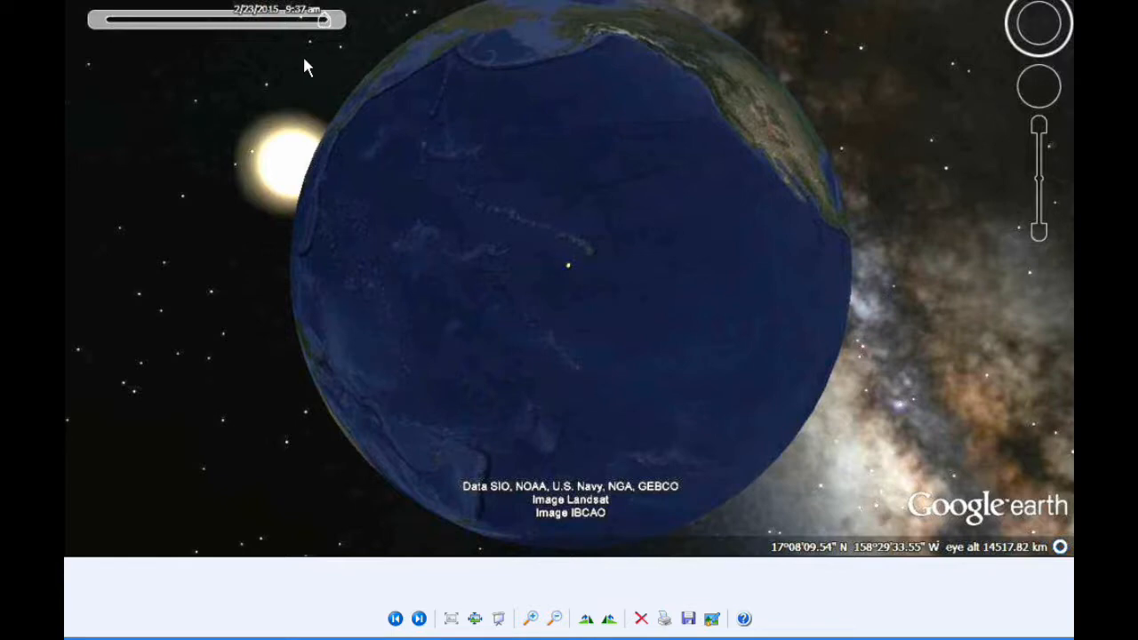
mouse_move(290, 45)
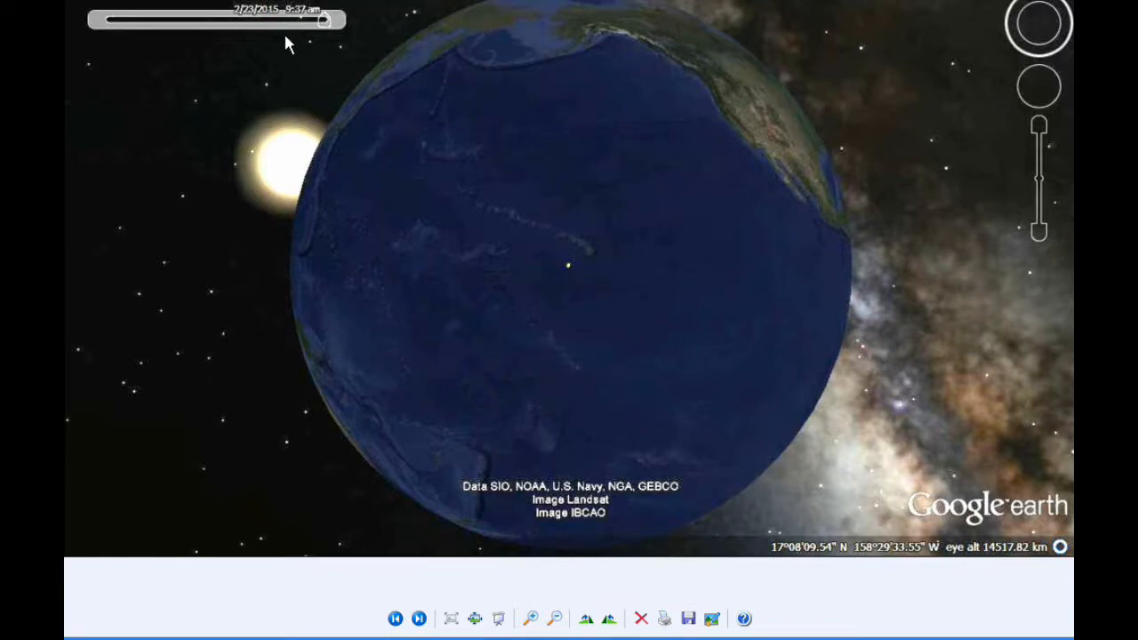
Advance to the 3:58 pm Earth snapshot over Asia and Australia.
click(418, 618)
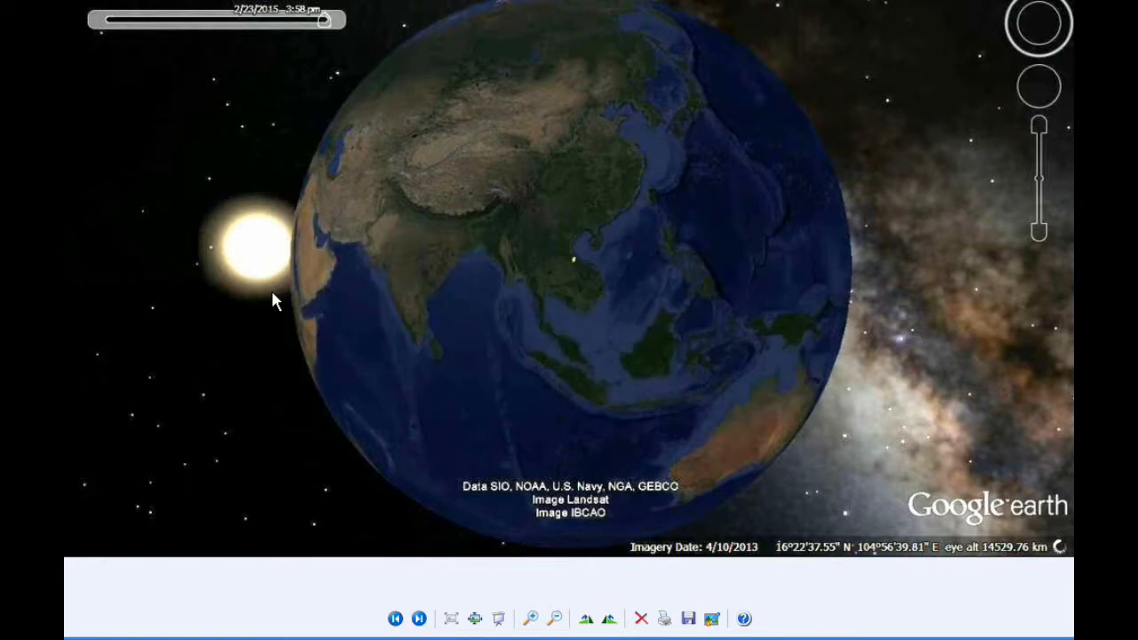
mouse_move(565, 287)
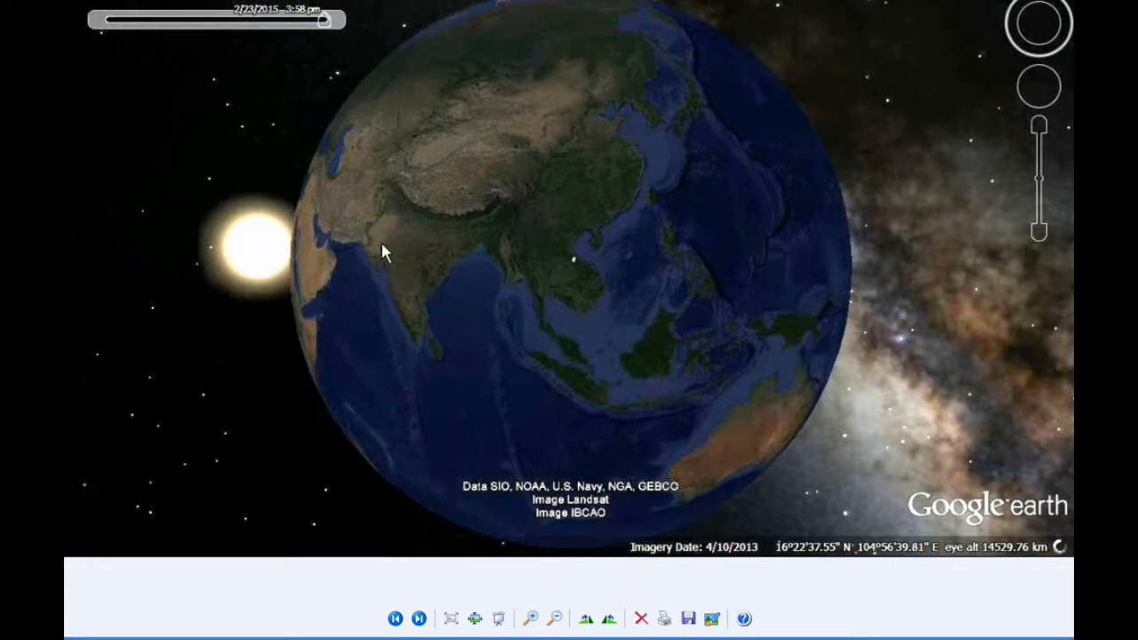
mouse_move(711, 472)
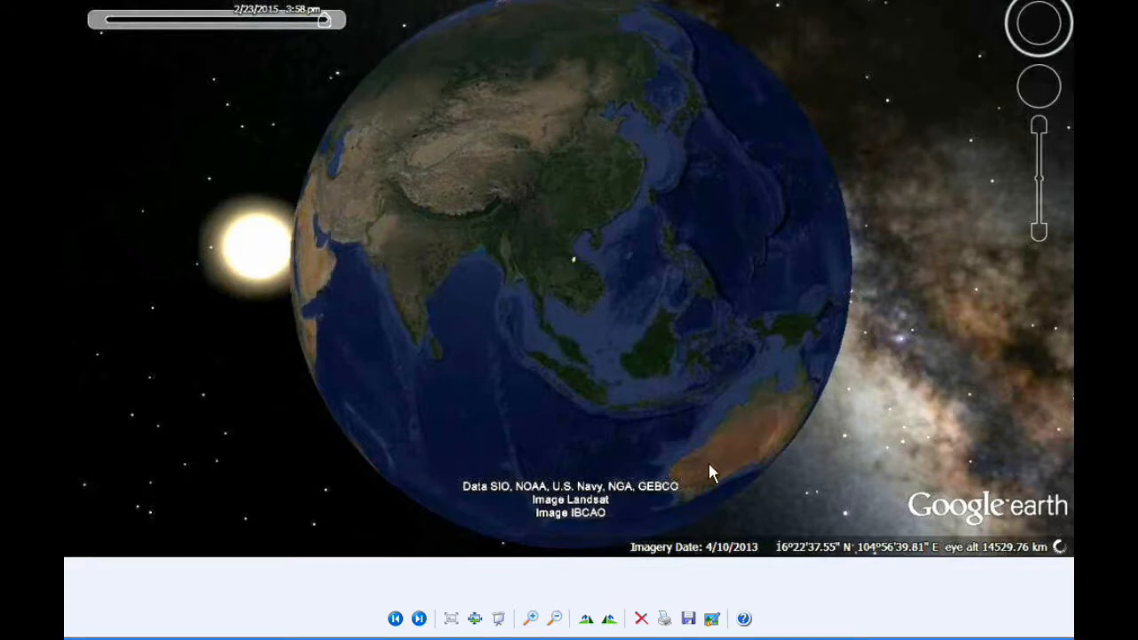
mouse_move(698, 67)
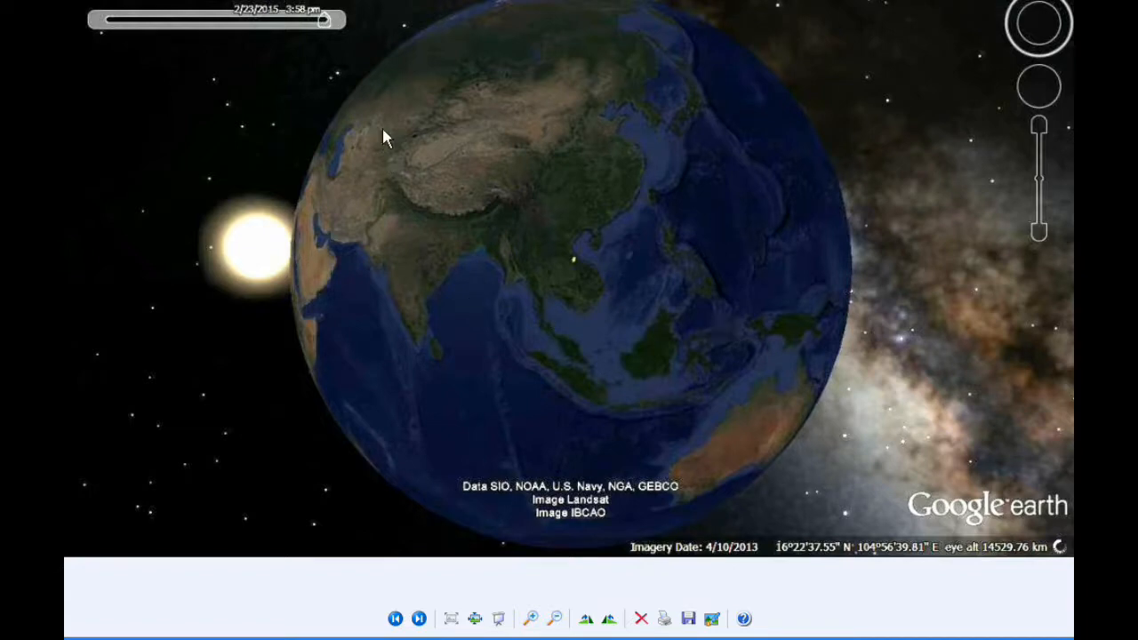
mouse_move(308, 298)
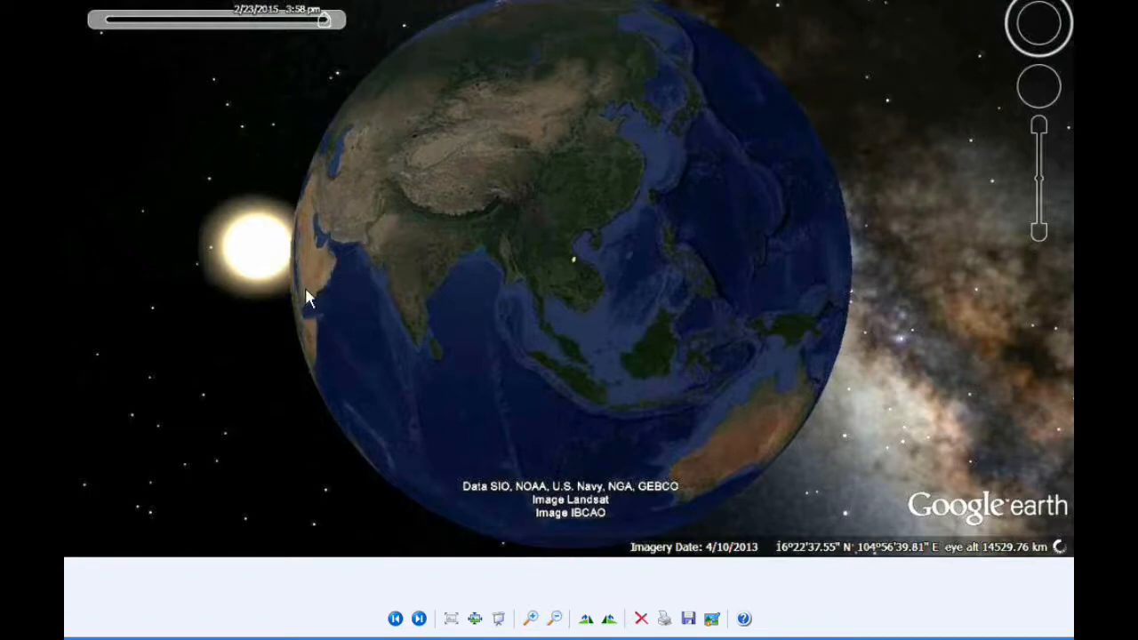
mouse_move(305, 308)
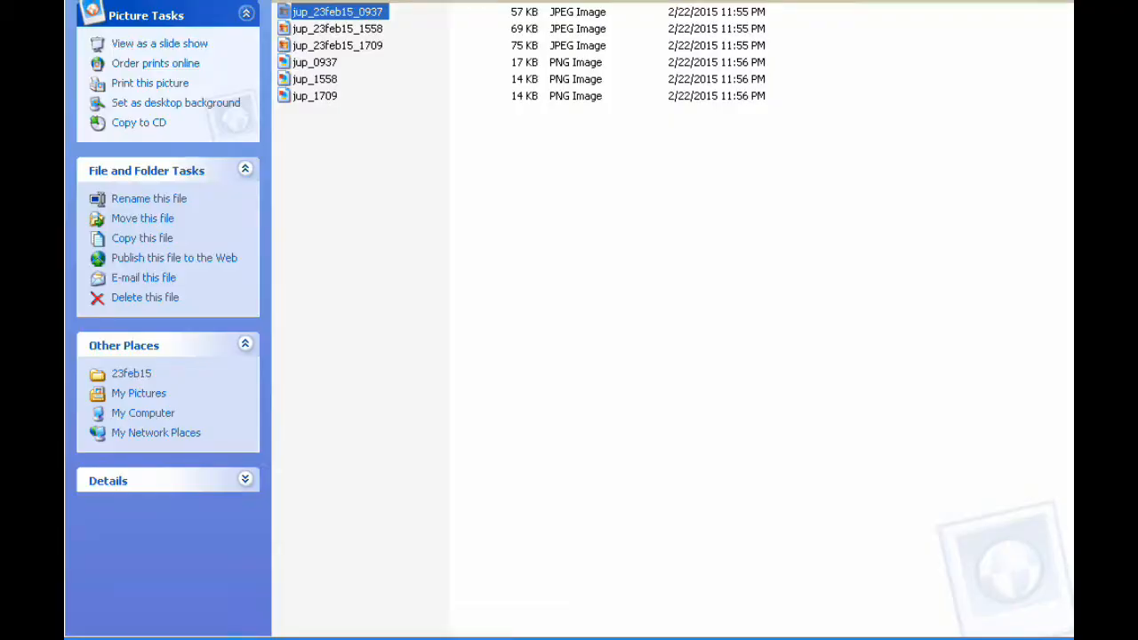
mouse_move(214, 430)
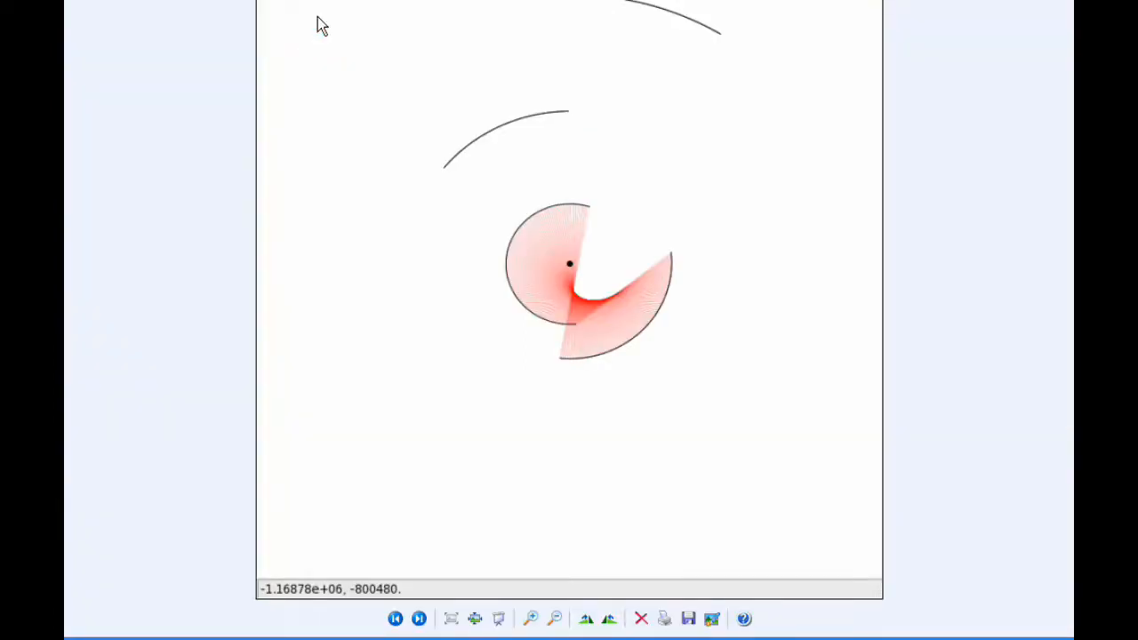
mouse_move(366, 17)
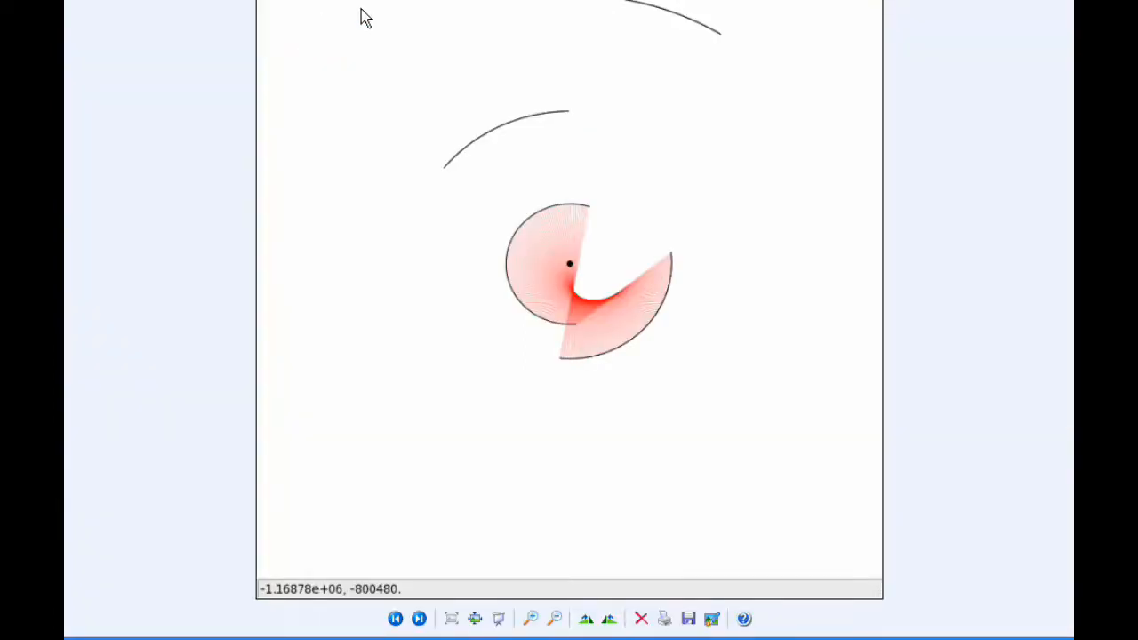
mouse_move(521, 283)
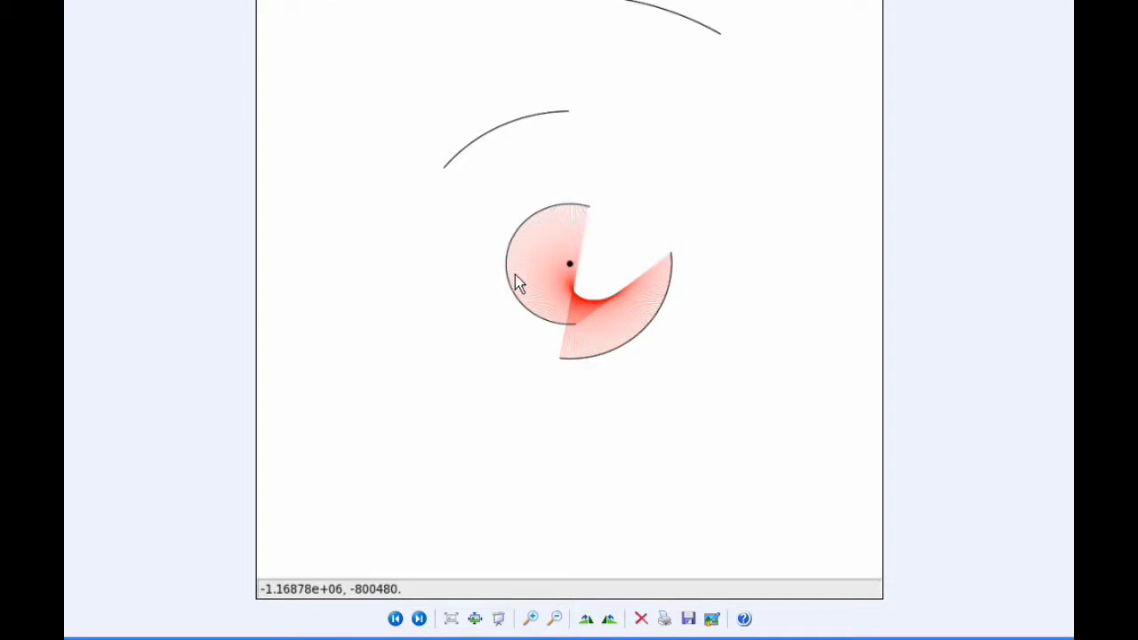
mouse_move(534, 122)
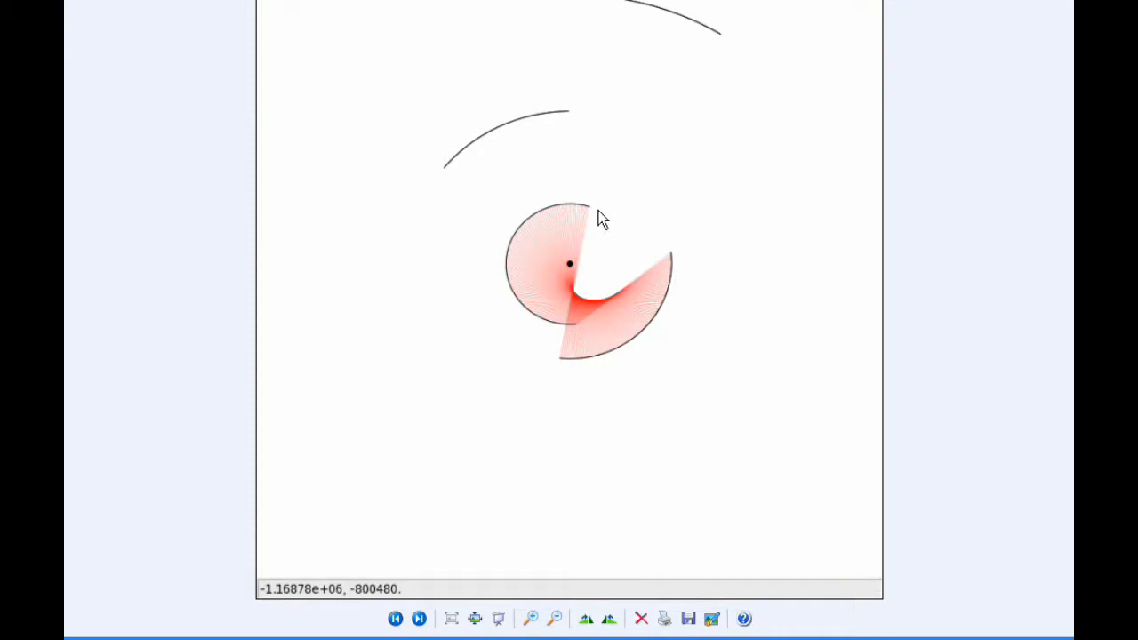
mouse_move(568, 283)
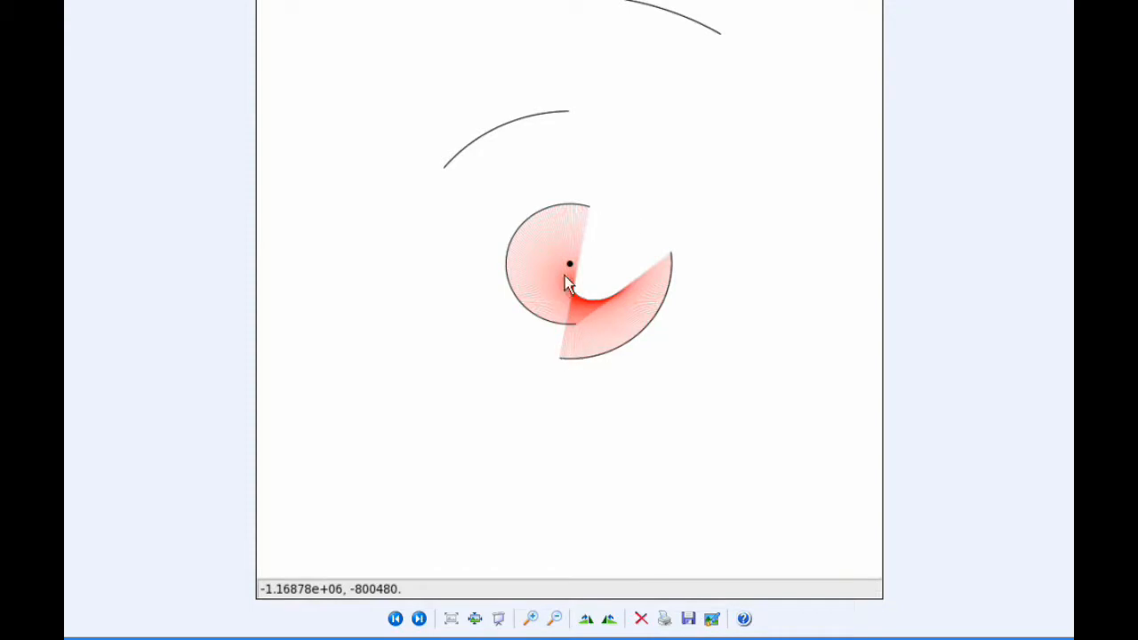
mouse_move(631, 311)
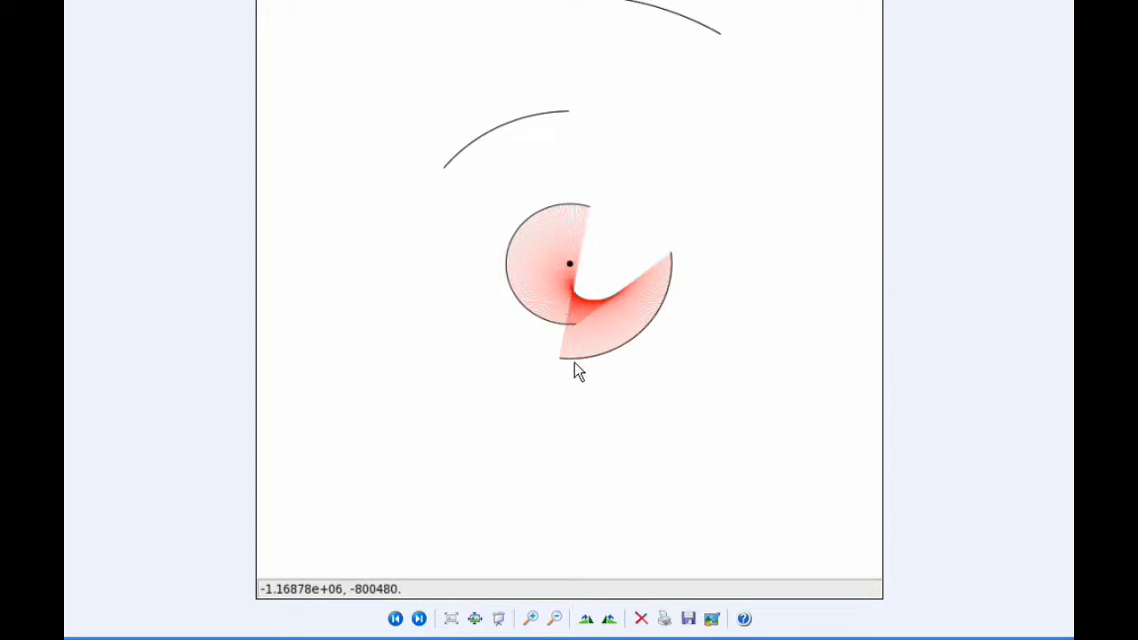
mouse_move(502, 401)
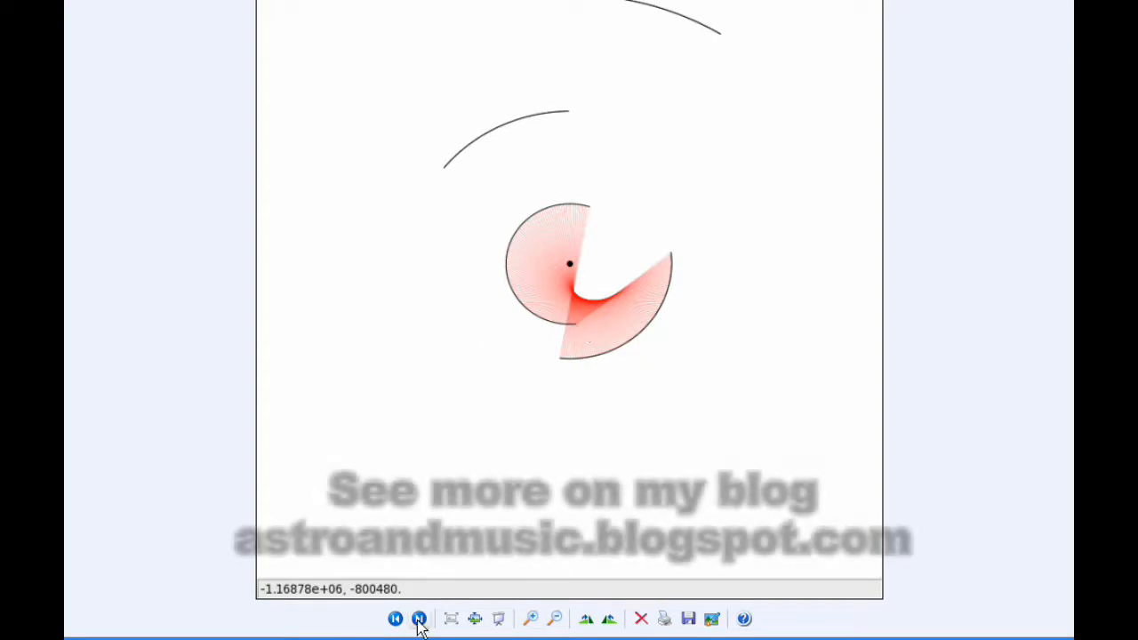
Advance two images to the multicoloured moon-orbit ribbon plot on black.
click(419, 619)
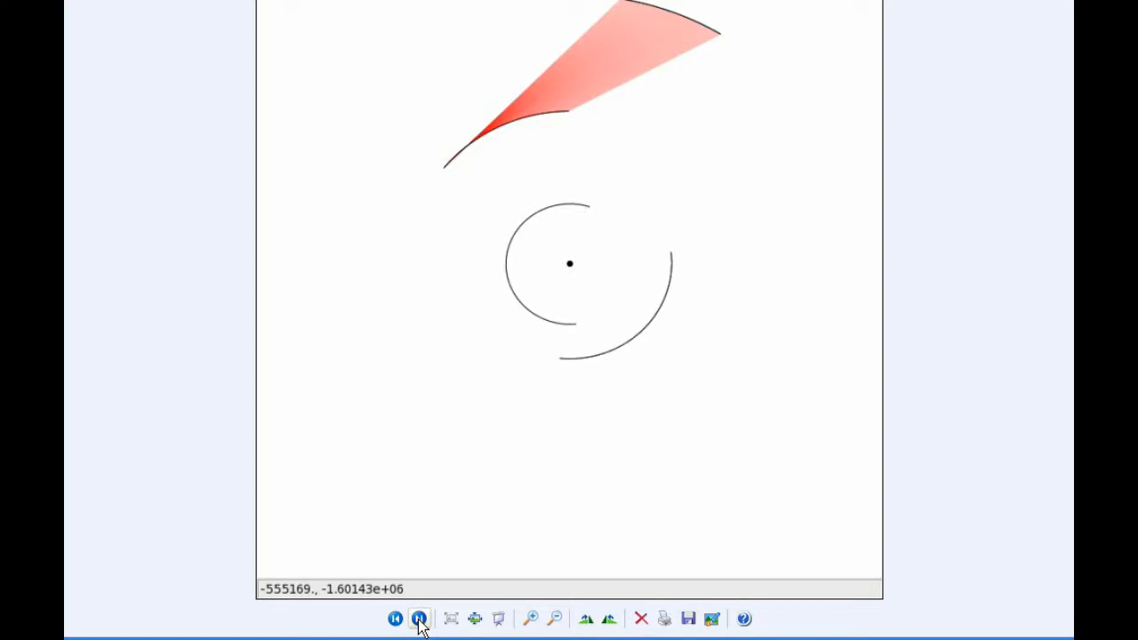
click(418, 619)
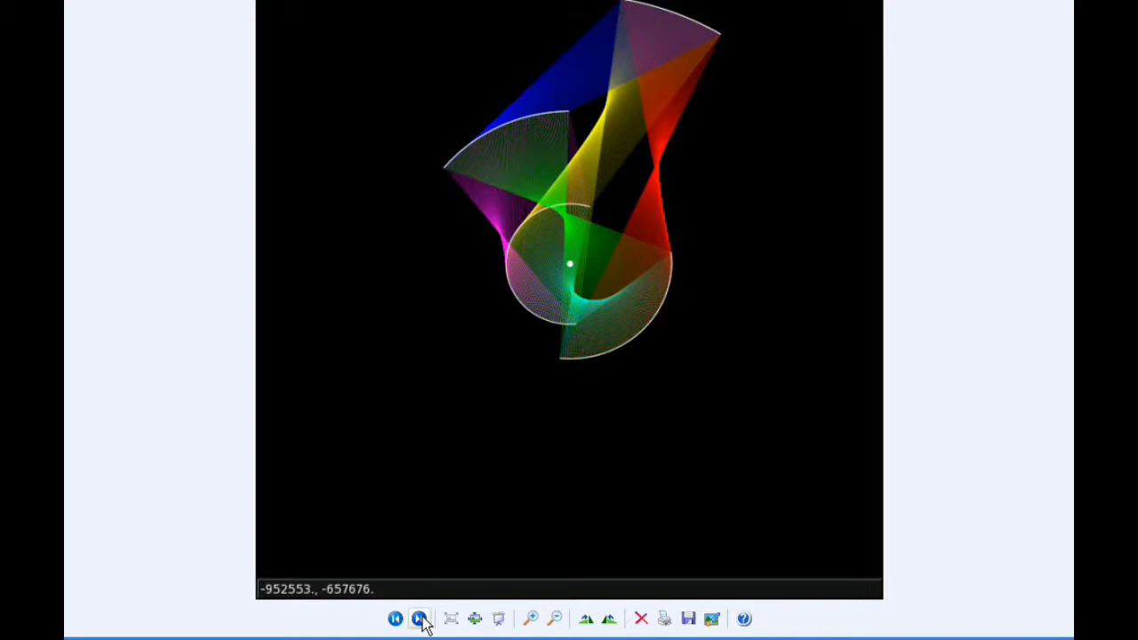
mouse_move(419, 619)
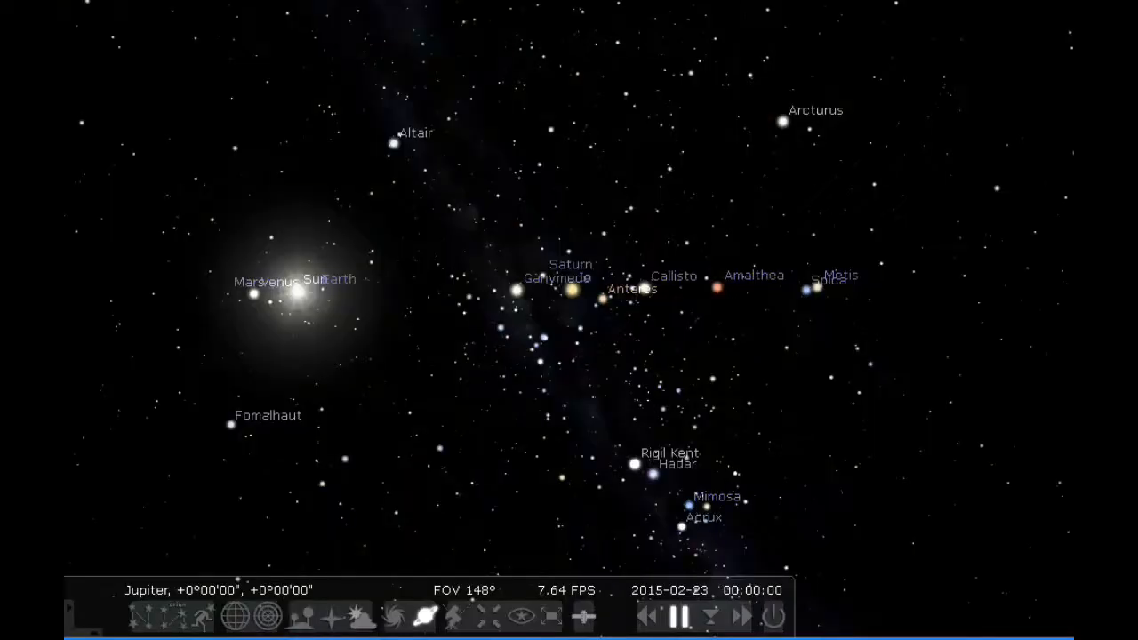
Start Stellarium's clock and speed up time to sweep Jupiter's sky through 23 February.
click(741, 616)
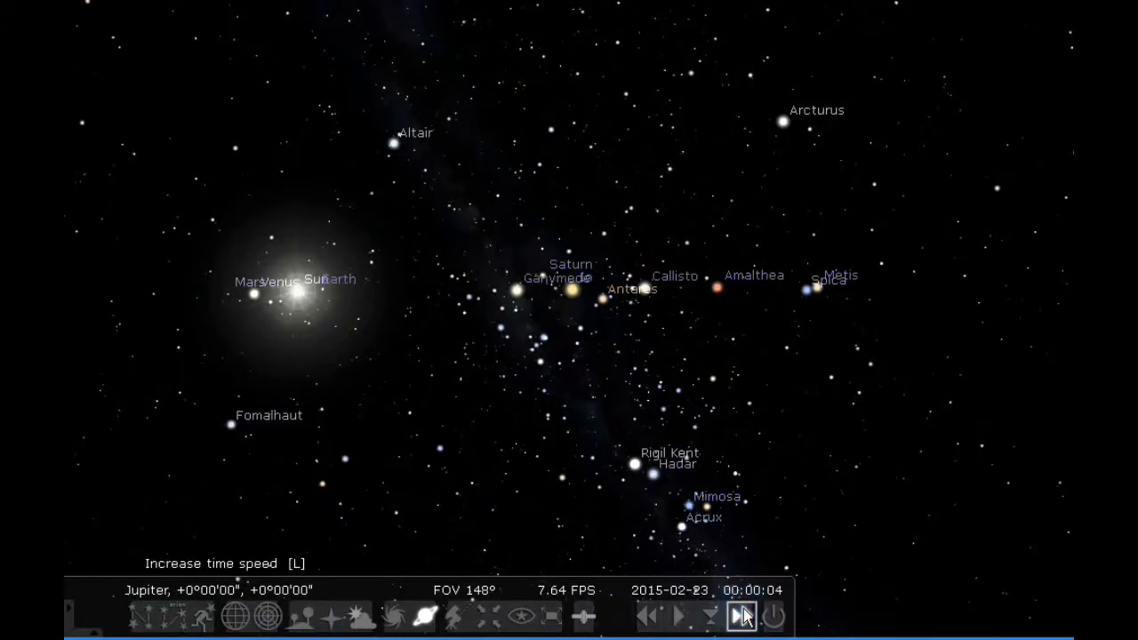
click(742, 615)
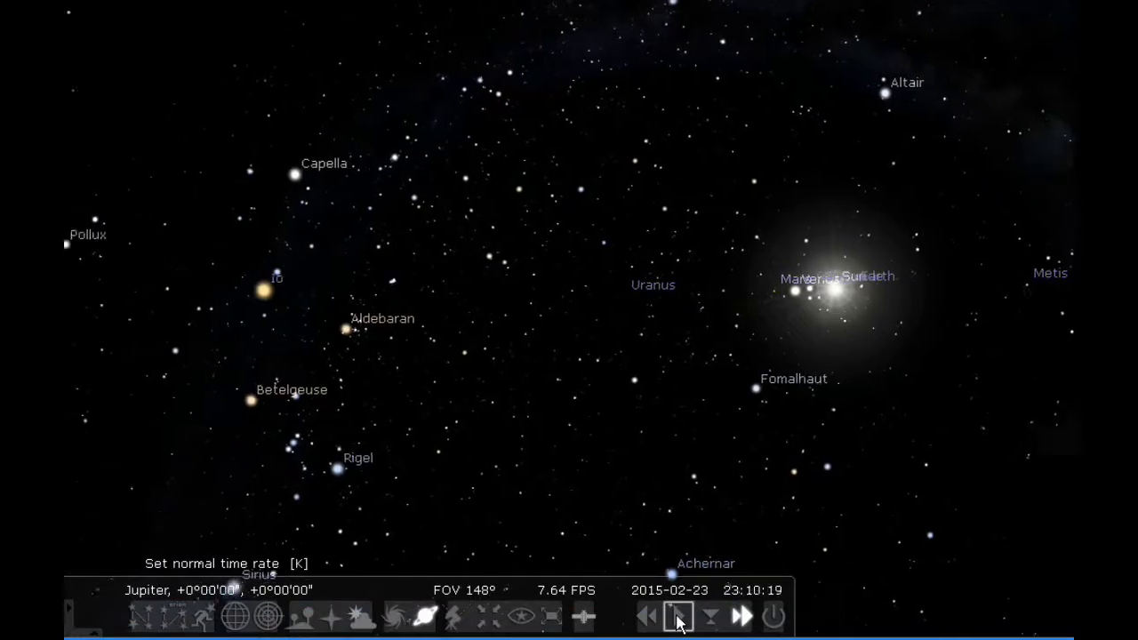
Return Stellarium's time flow to the normal rate near midnight.
click(741, 616)
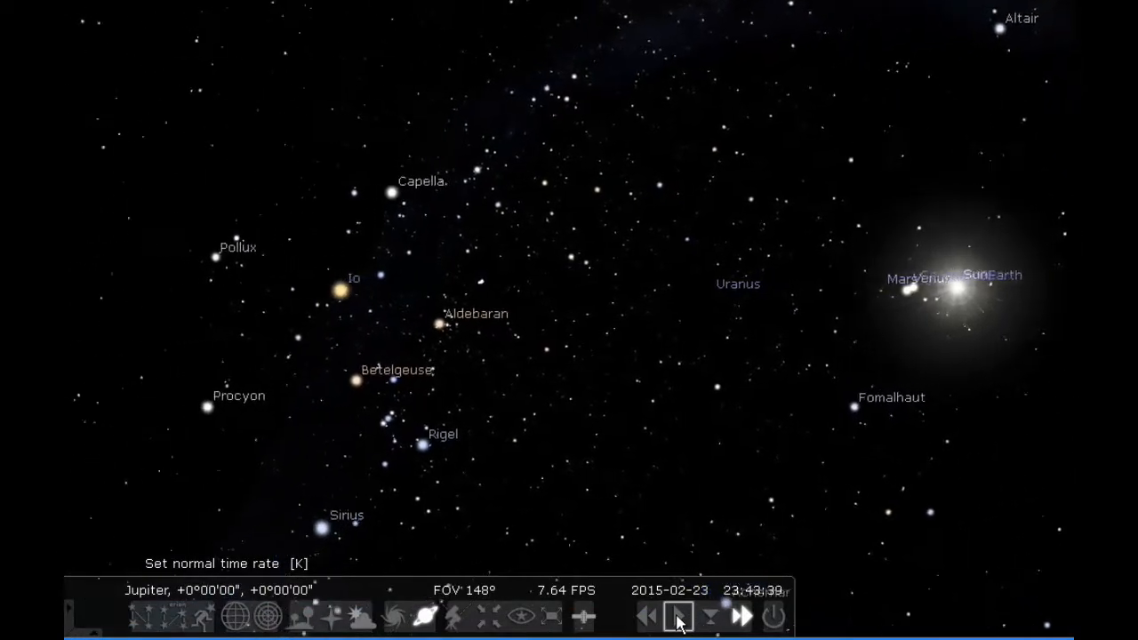
click(678, 618)
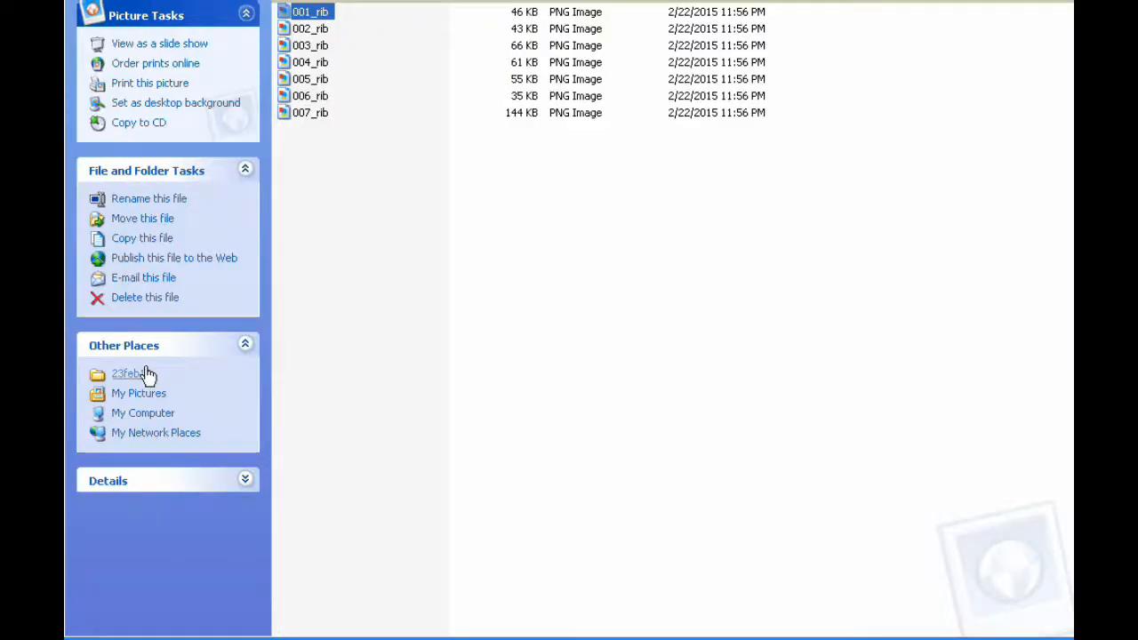
Go up to the 23feb15 folder and open its images folder.
click(127, 373)
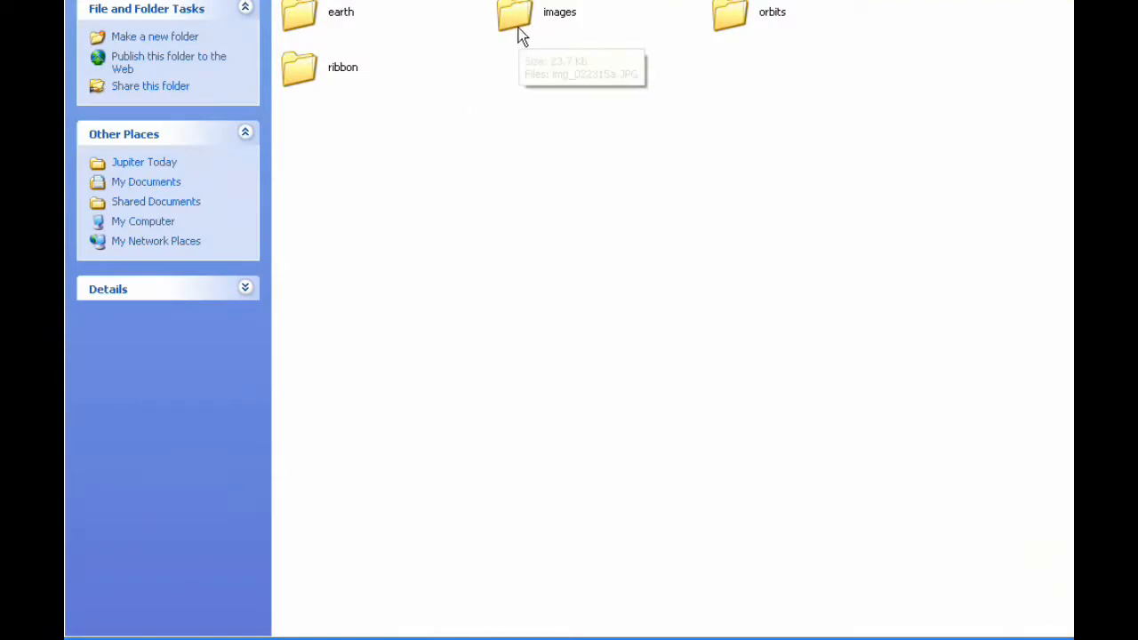
double_click(514, 16)
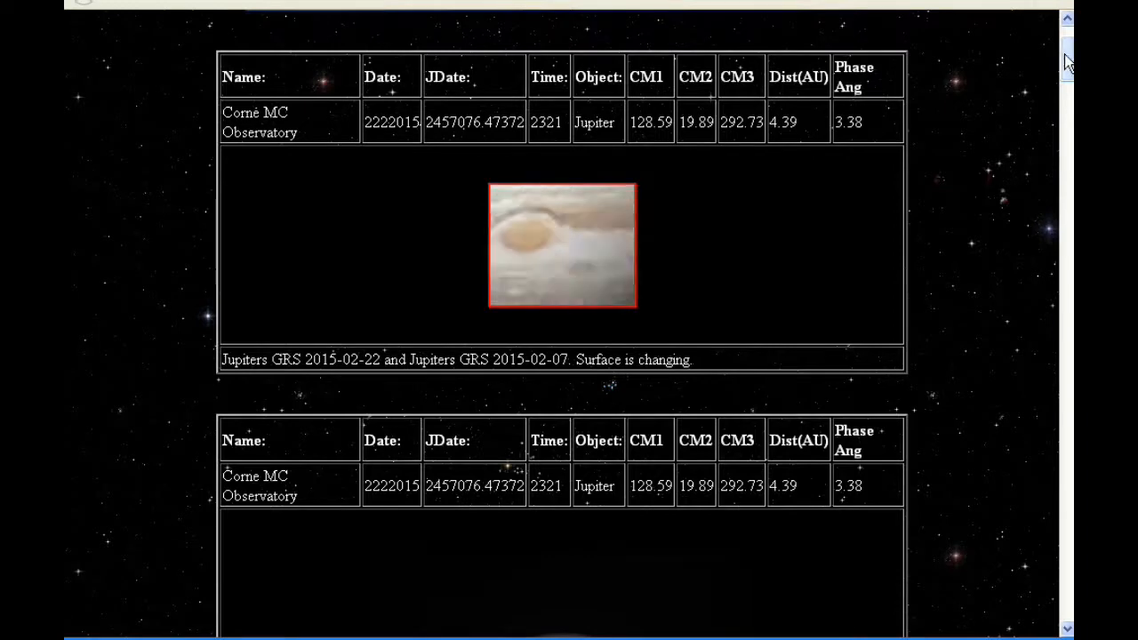
Scroll down to the full-disc Great Red Spot image from the 8-inch Newtonian.
scroll(down, 3)
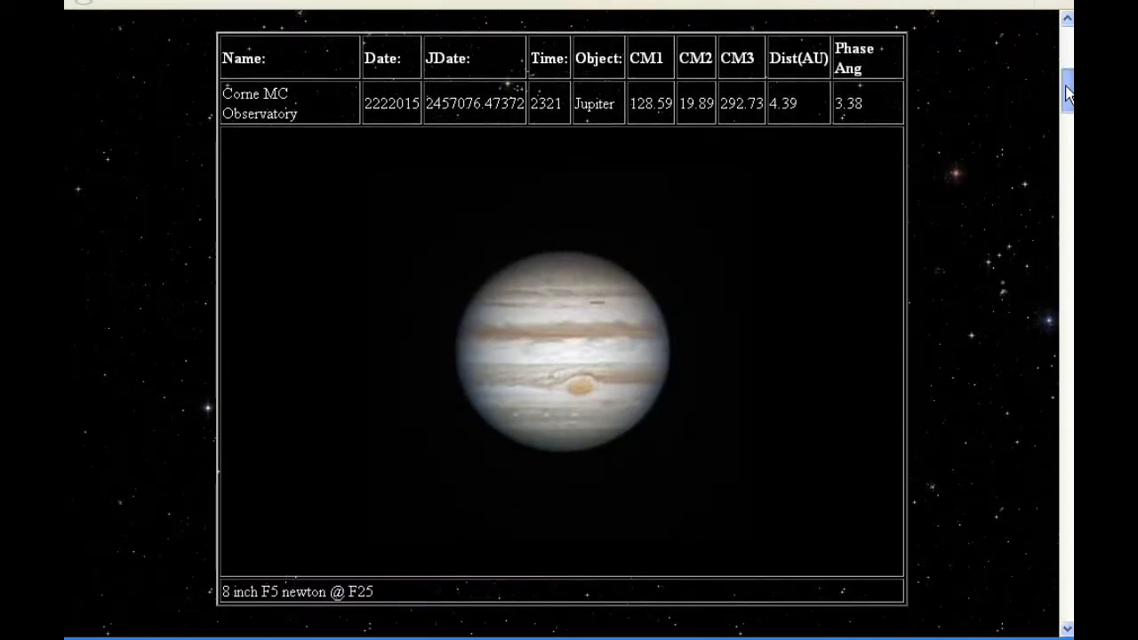